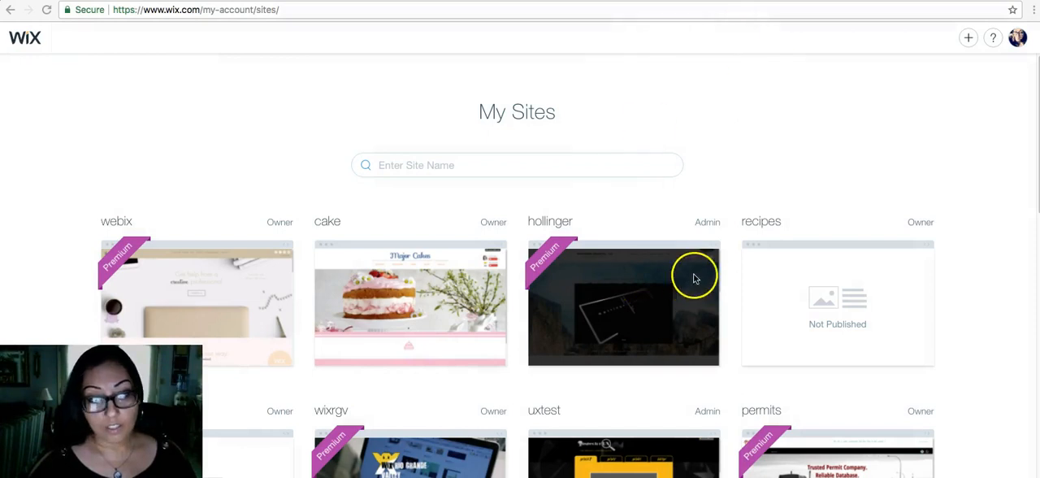
pyautogui.moveTo(702, 253)
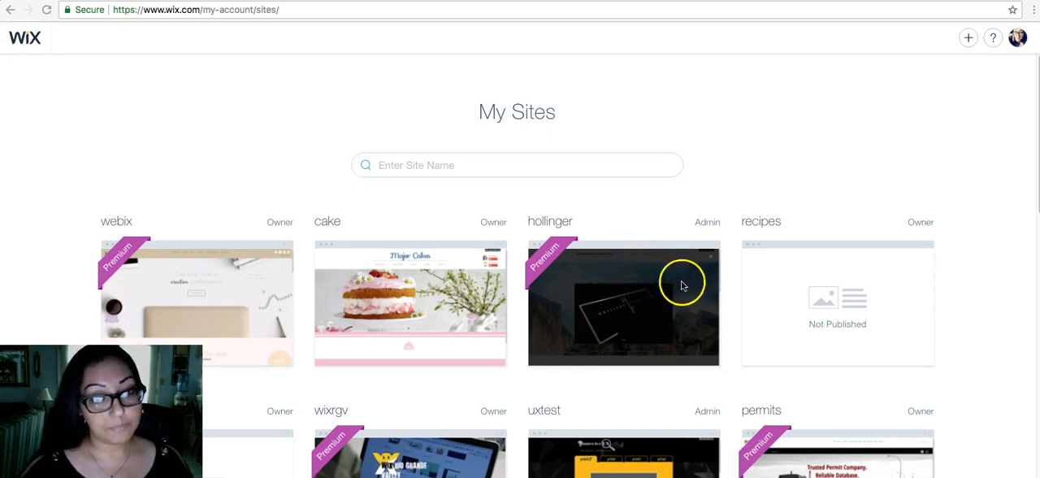
pyautogui.moveTo(458, 370)
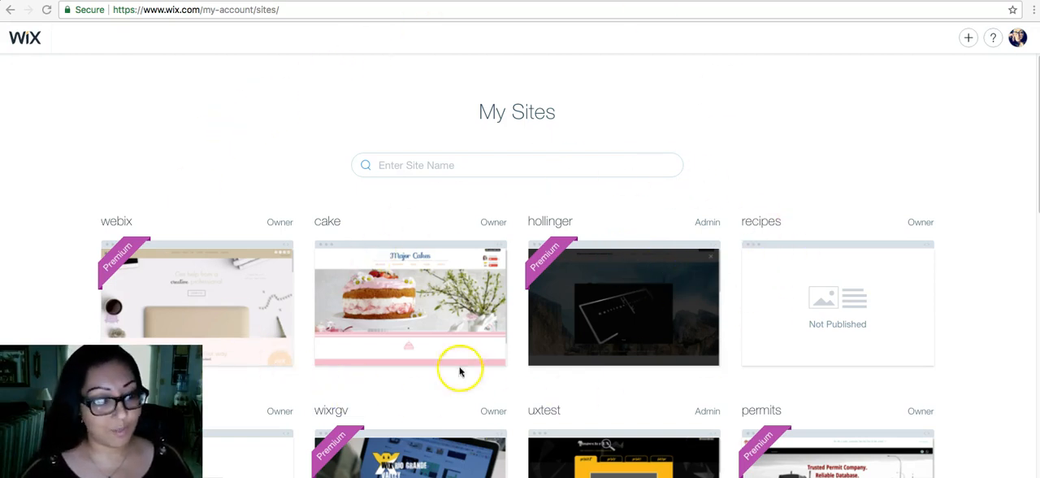
pyautogui.moveTo(851, 236)
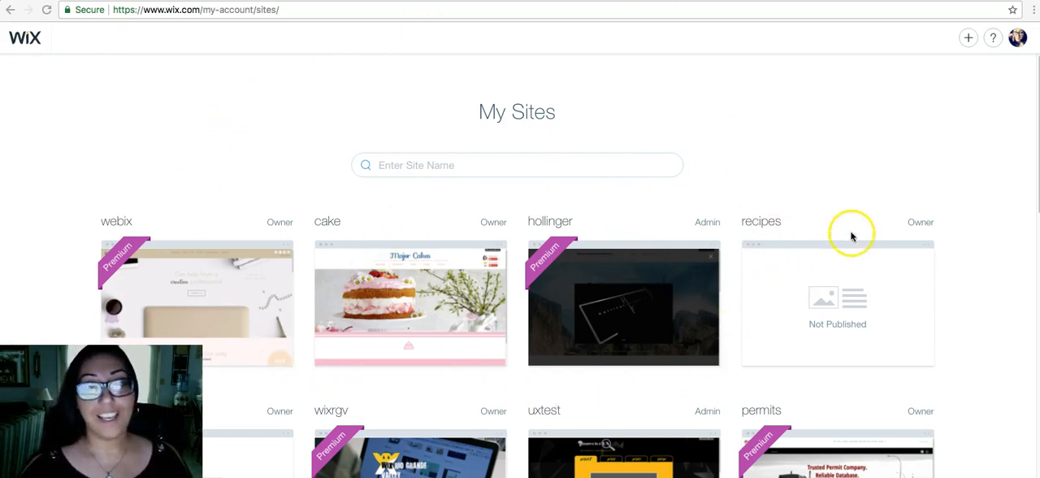
pyautogui.moveTo(974, 140)
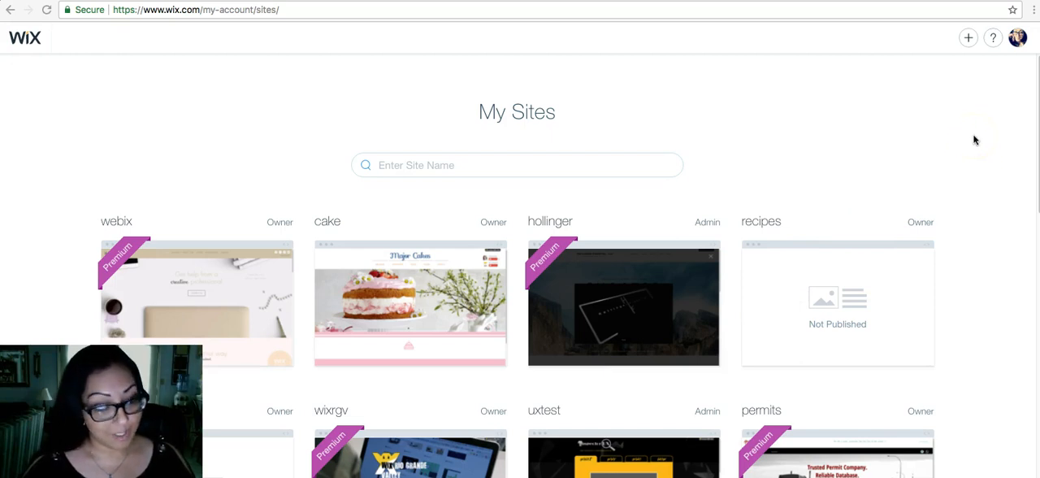
pyautogui.moveTo(1017, 39)
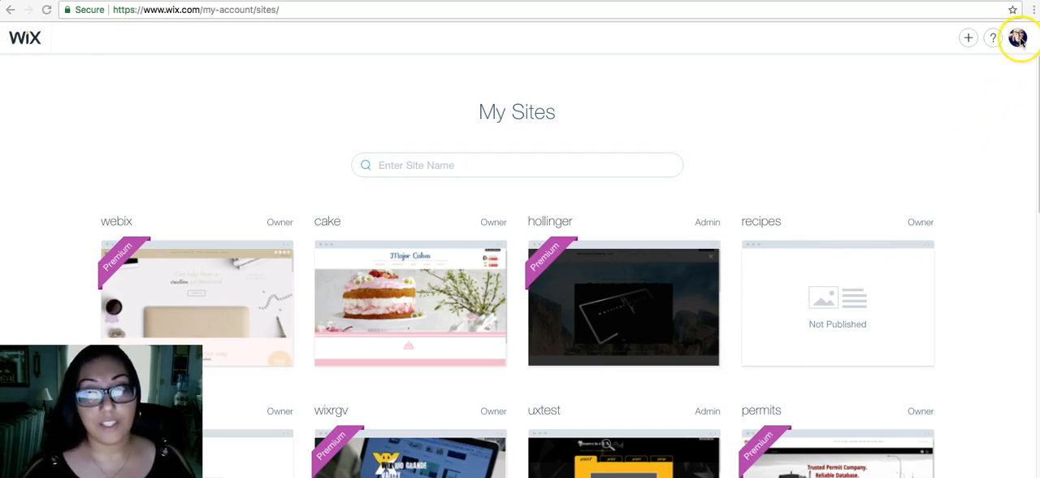
# Enter the webix site's dashboard and briefly check the site switcher list.
pyautogui.click(1017, 38)
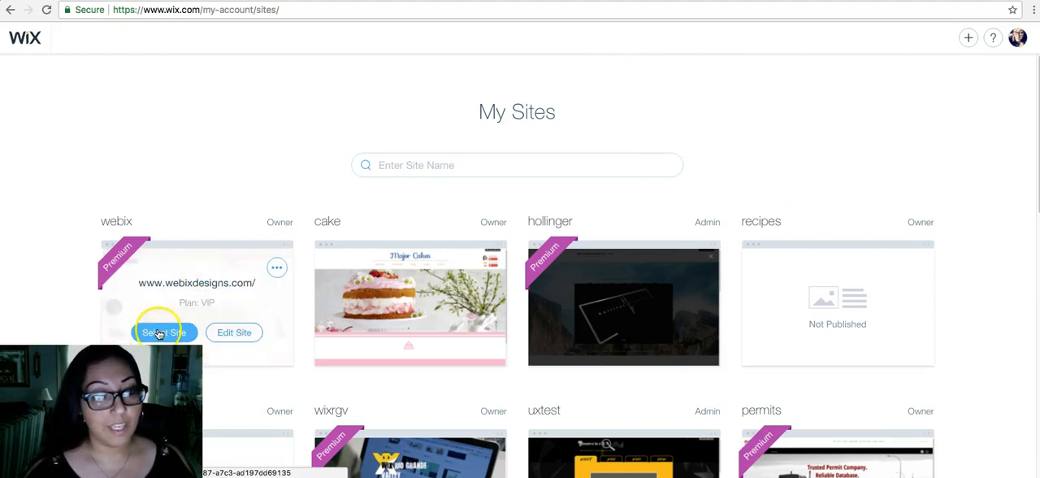
pyautogui.click(163, 333)
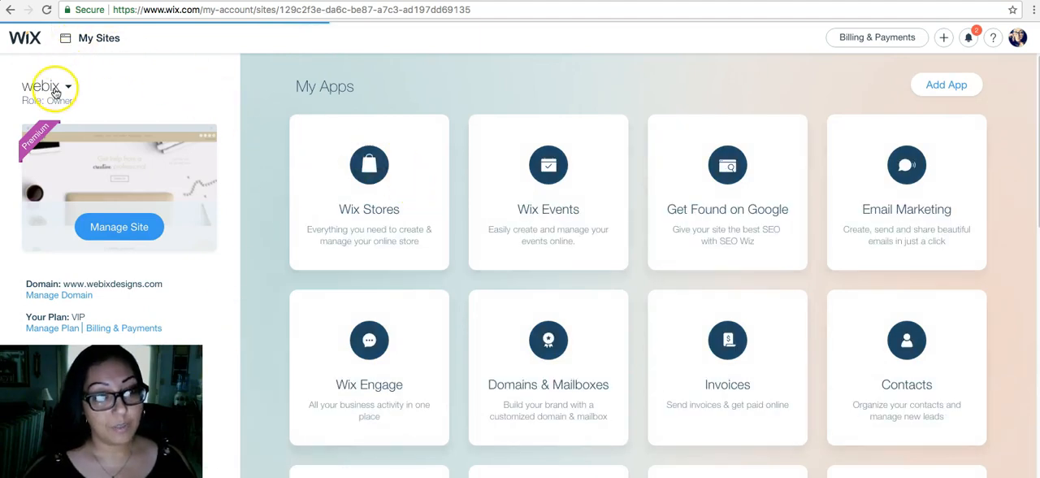
pyautogui.click(45, 87)
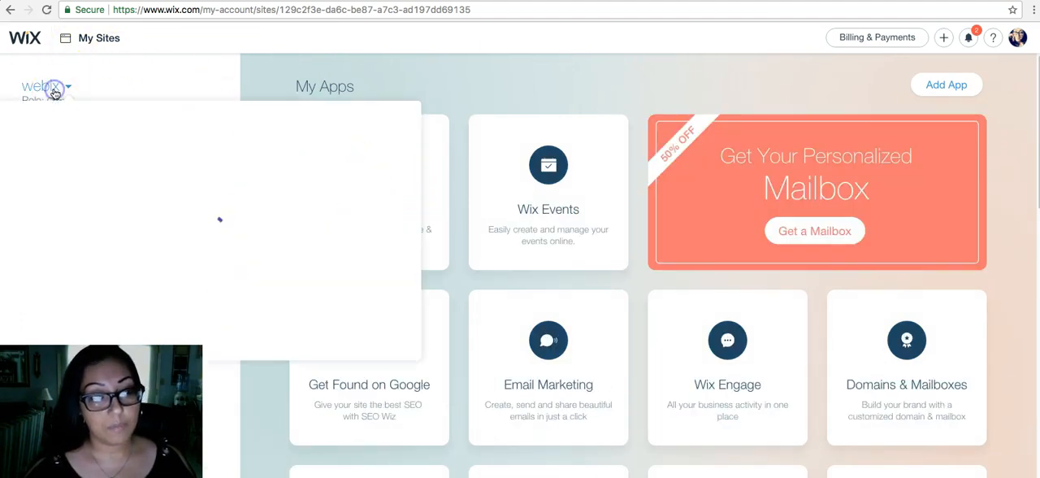
pyautogui.click(46, 86)
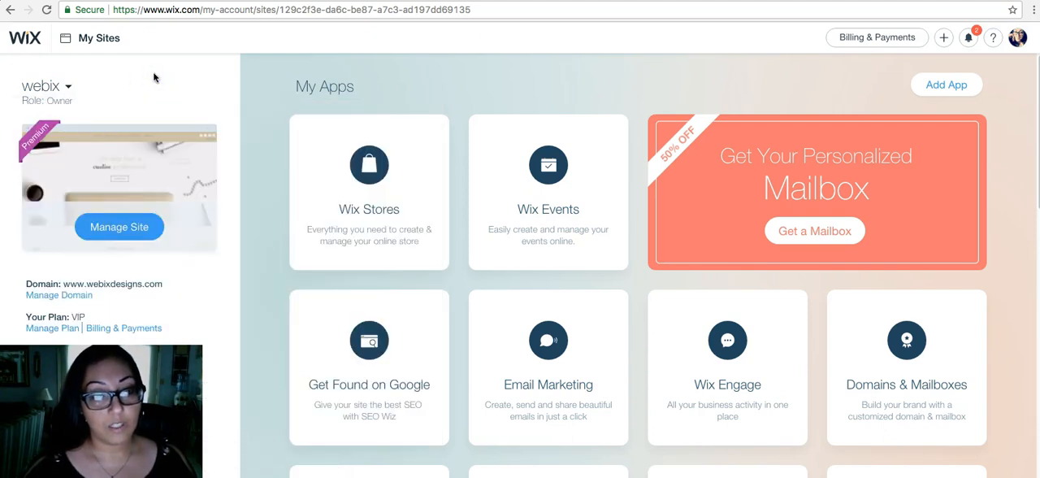
pyautogui.moveTo(309, 203)
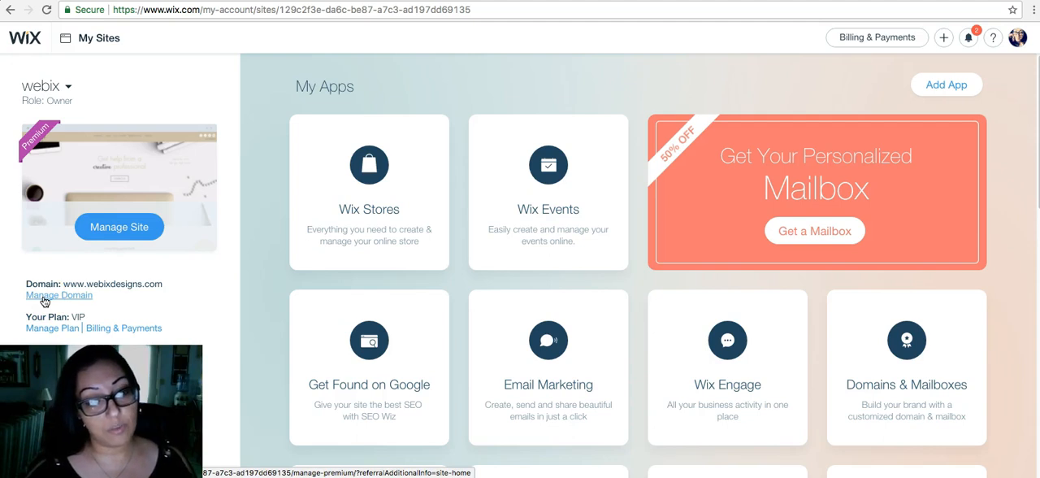
# Show Manage Domain and expand the webixdesigns.com connection details.
pyautogui.click(58, 296)
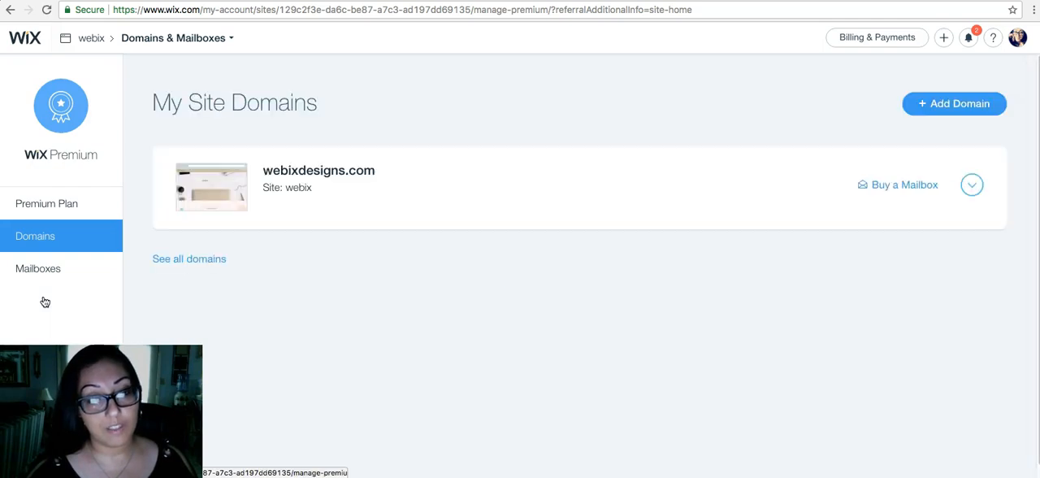
pyautogui.click(972, 186)
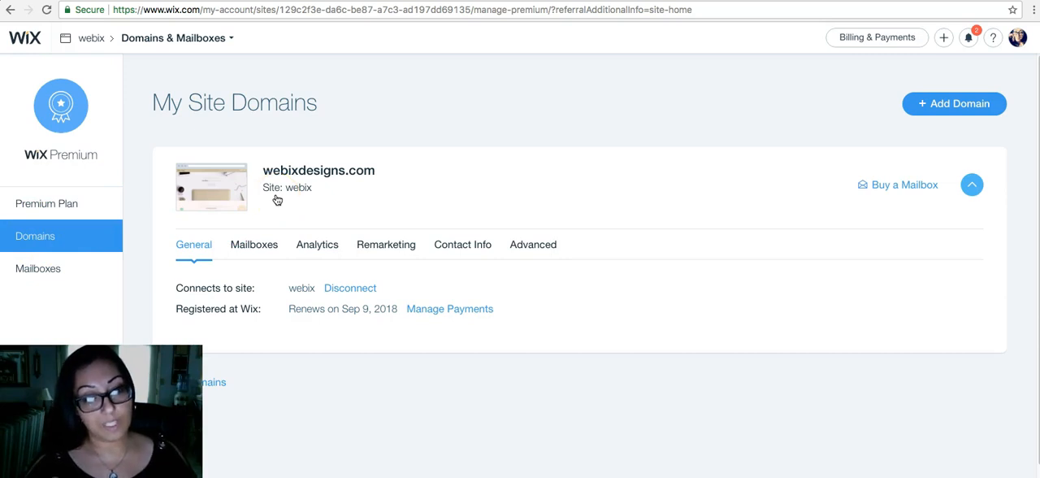
pyautogui.moveTo(832, 150)
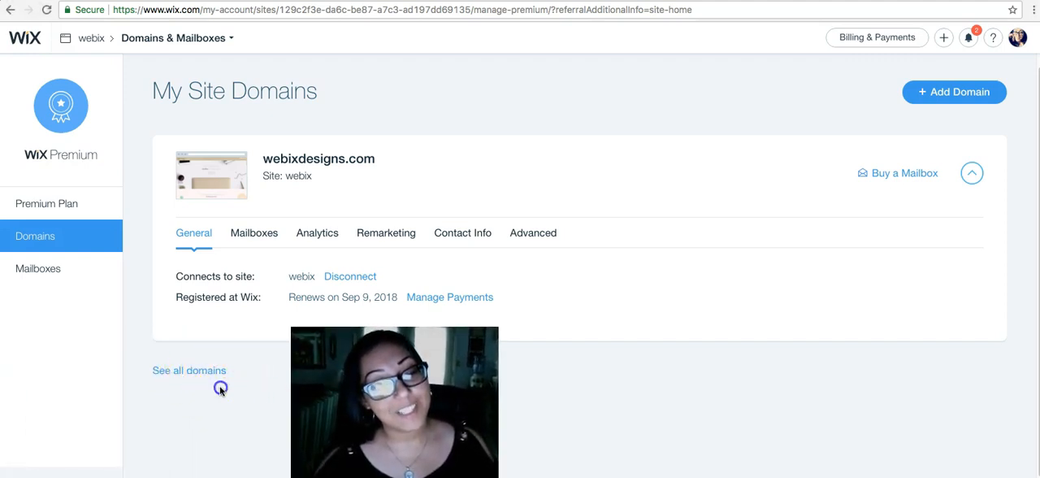
# Show every domain on the account via See all domains.
pyautogui.click(188, 370)
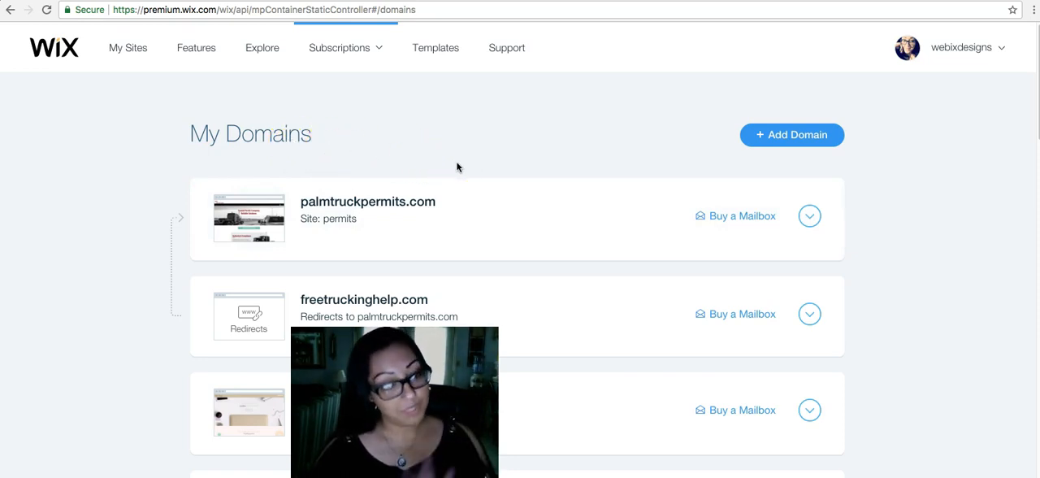
pyautogui.moveTo(464, 169)
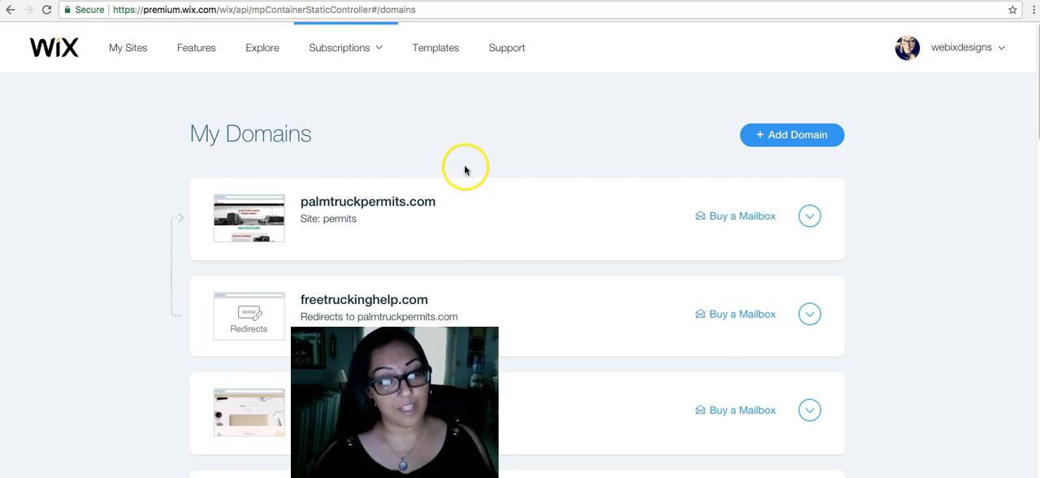
pyautogui.moveTo(745, 325)
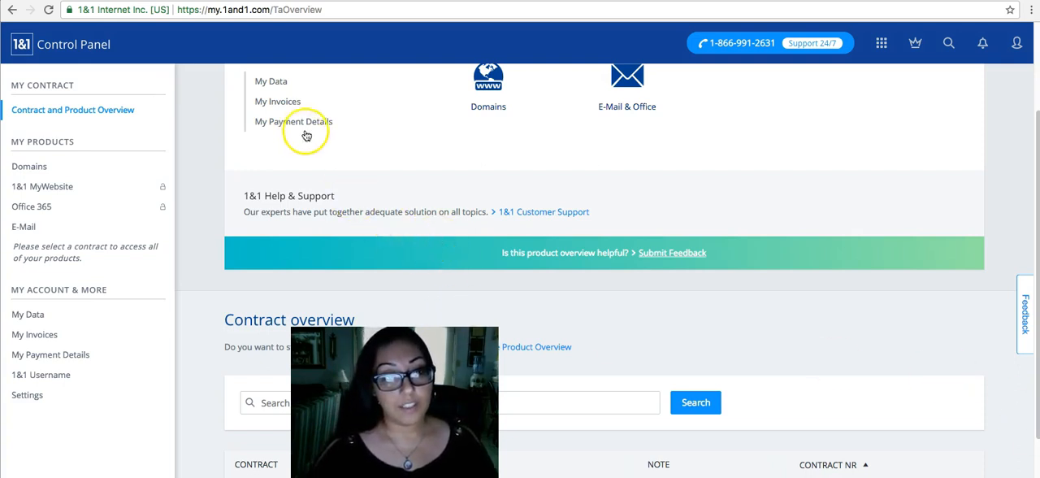
pyautogui.moveTo(390, 195)
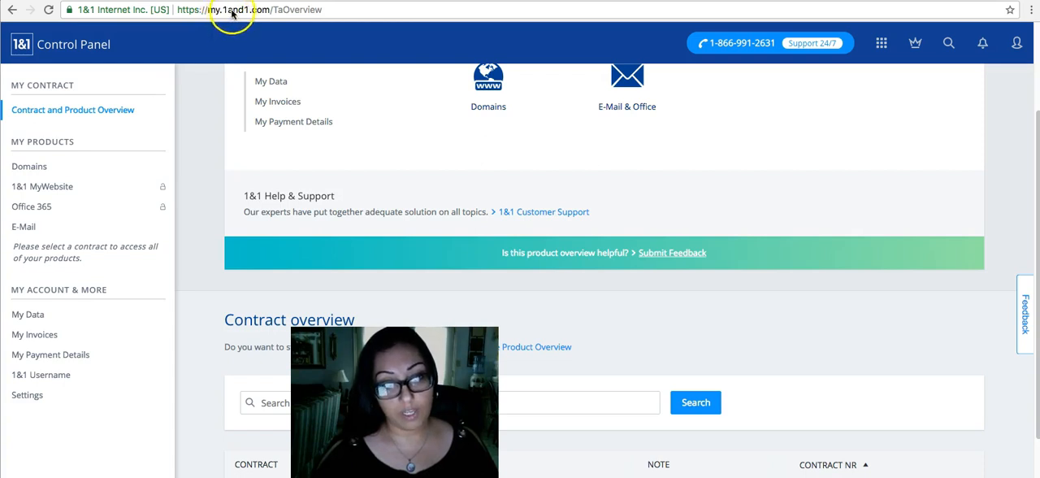
pyautogui.moveTo(561, 216)
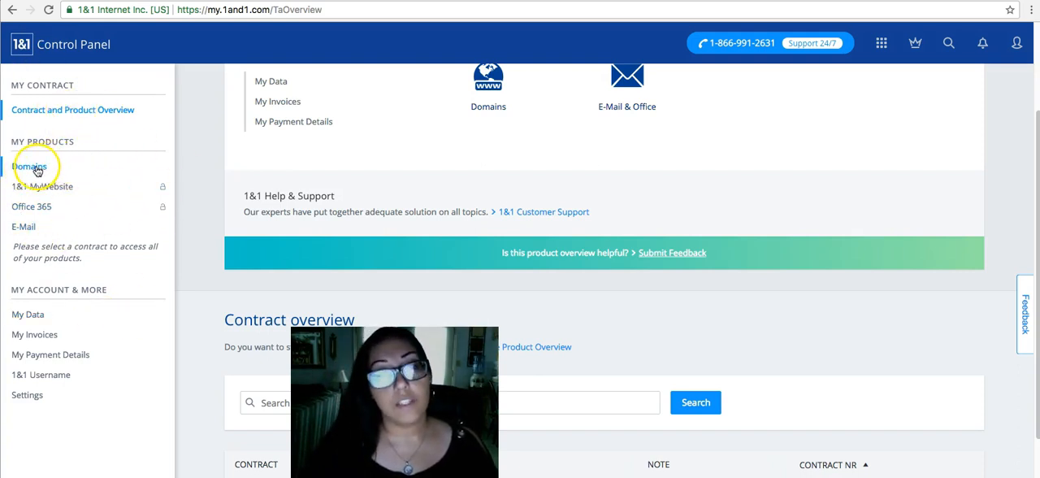
# Go to the Domains section under My Products in the 1&1 sidebar.
pyautogui.click(30, 166)
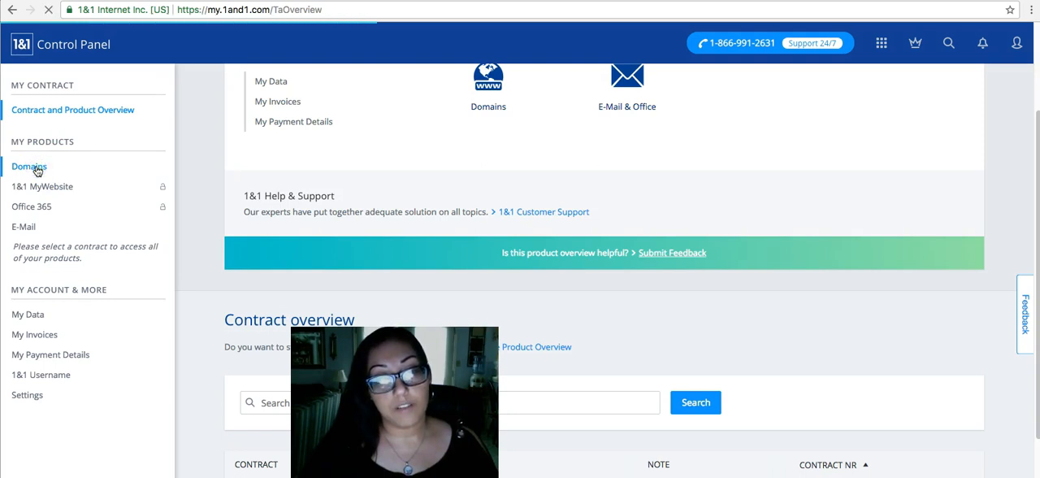
pyautogui.click(29, 165)
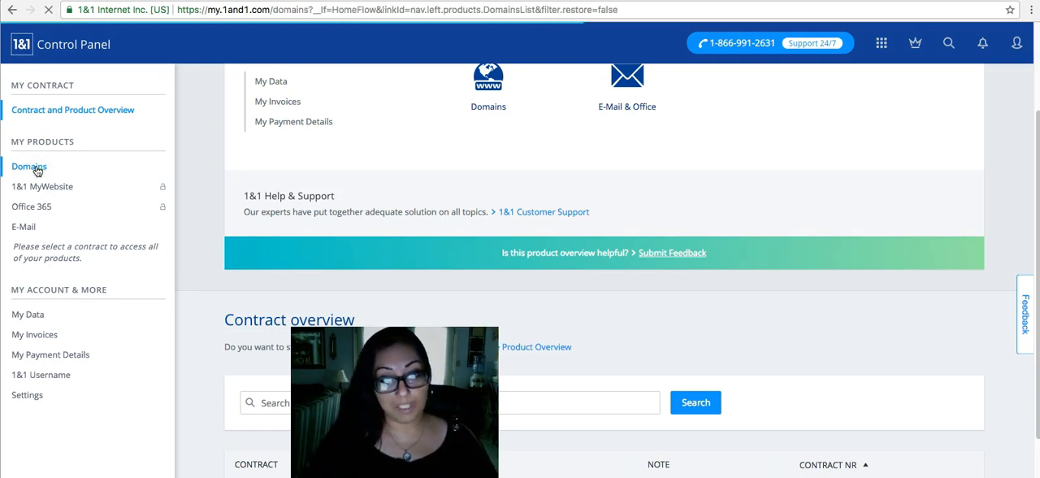
# Load the 1&1 My Domains list showing southtexastrails.org not in use.
pyautogui.click(30, 165)
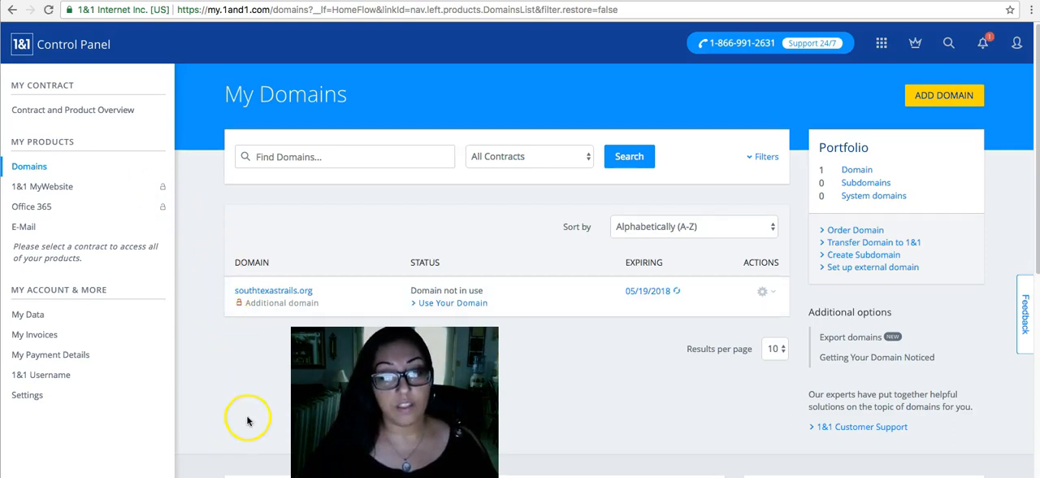
pyautogui.moveTo(215, 249)
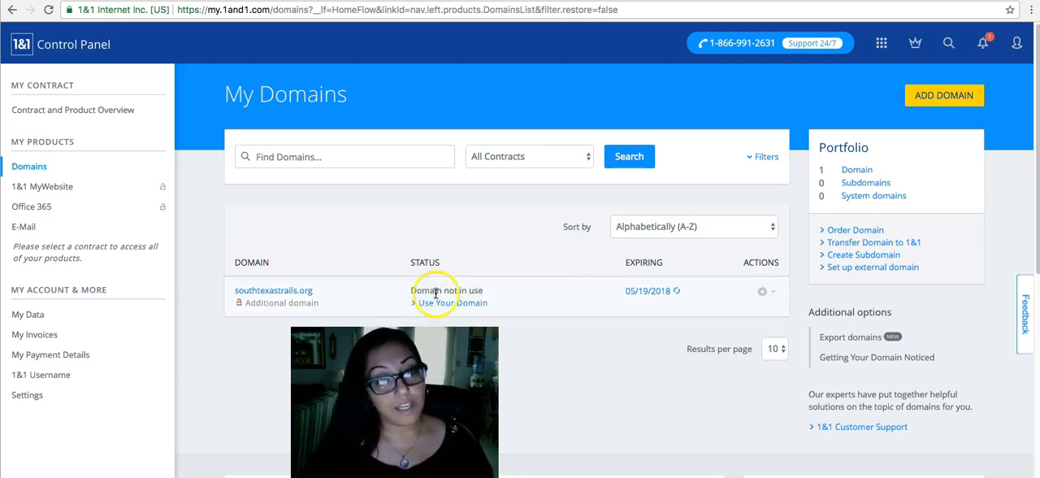
pyautogui.moveTo(491, 257)
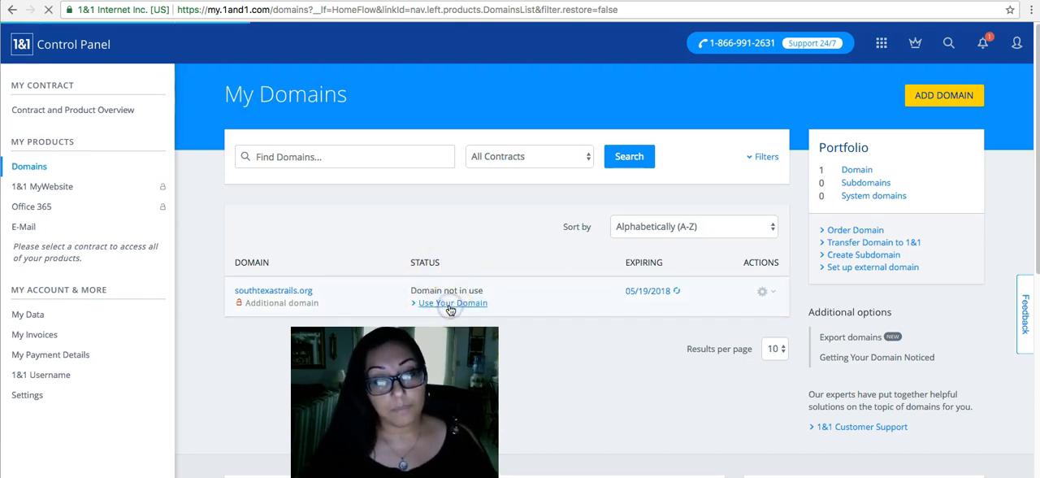
# Start choosing a destination for southtexastrails.org via Use Your Domain.
pyautogui.click(452, 303)
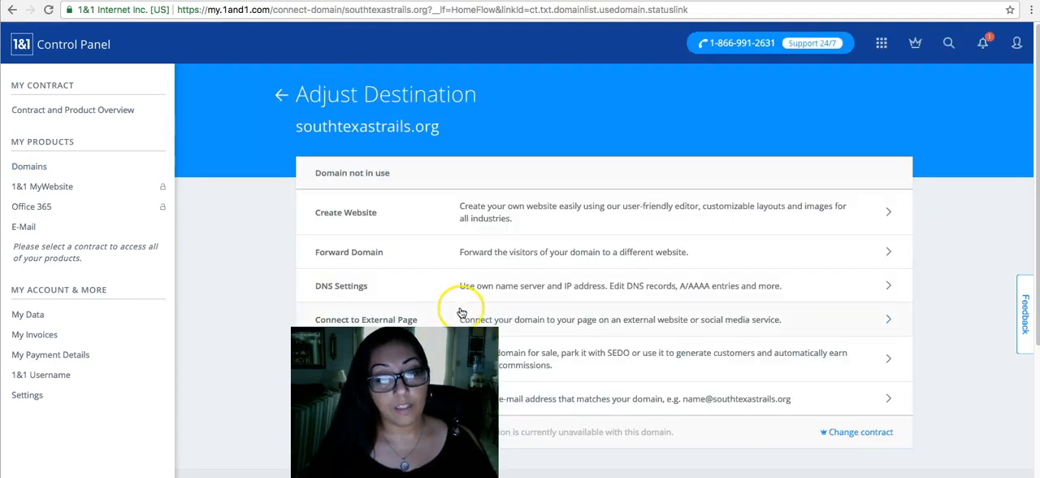
pyautogui.moveTo(598, 228)
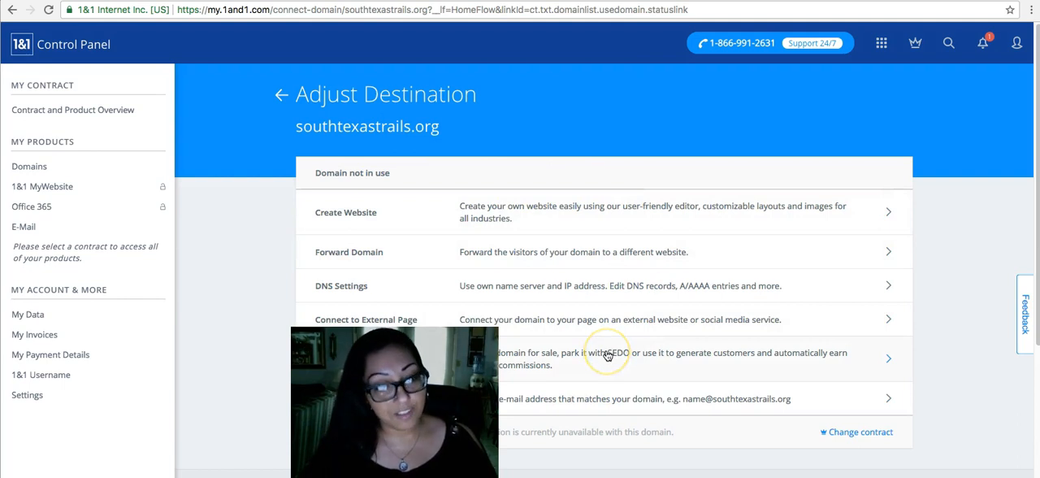
pyautogui.moveTo(516, 380)
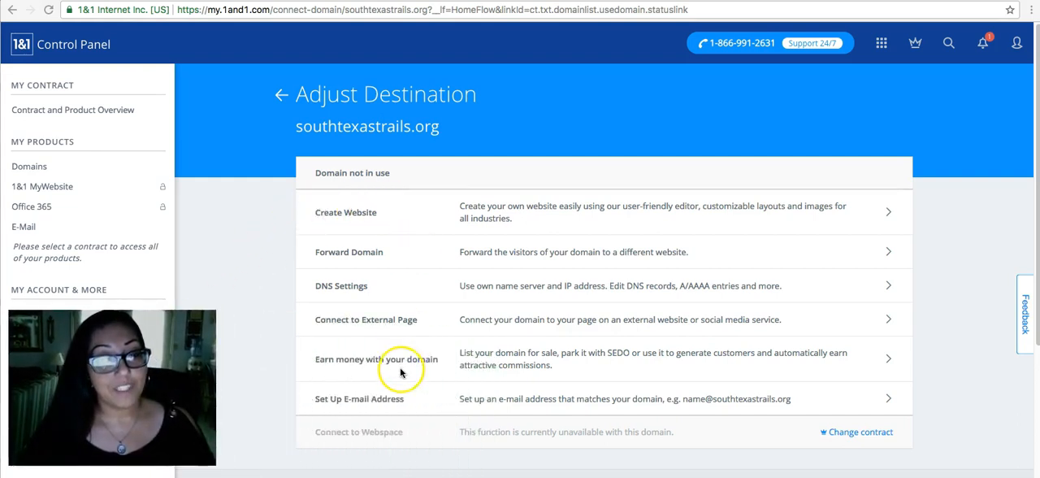
pyautogui.moveTo(400, 422)
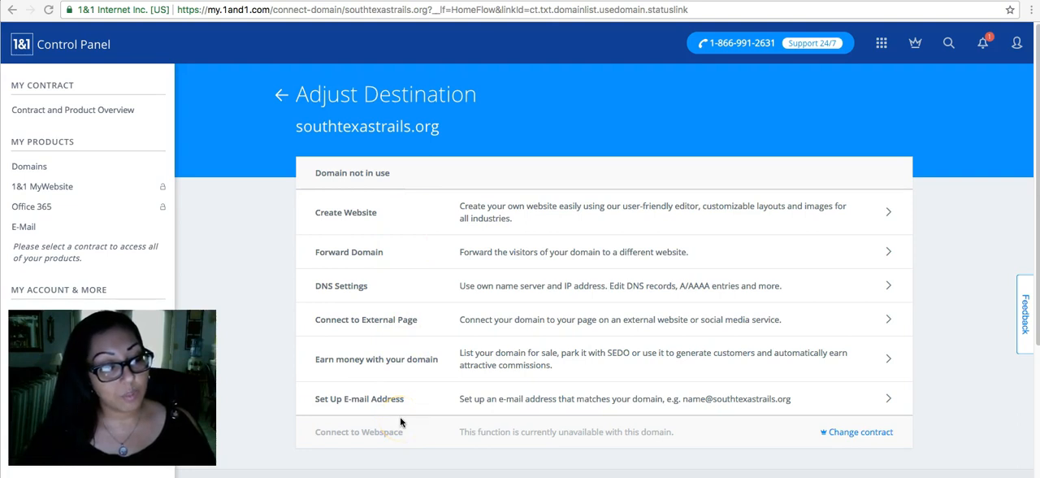
pyautogui.moveTo(351, 292)
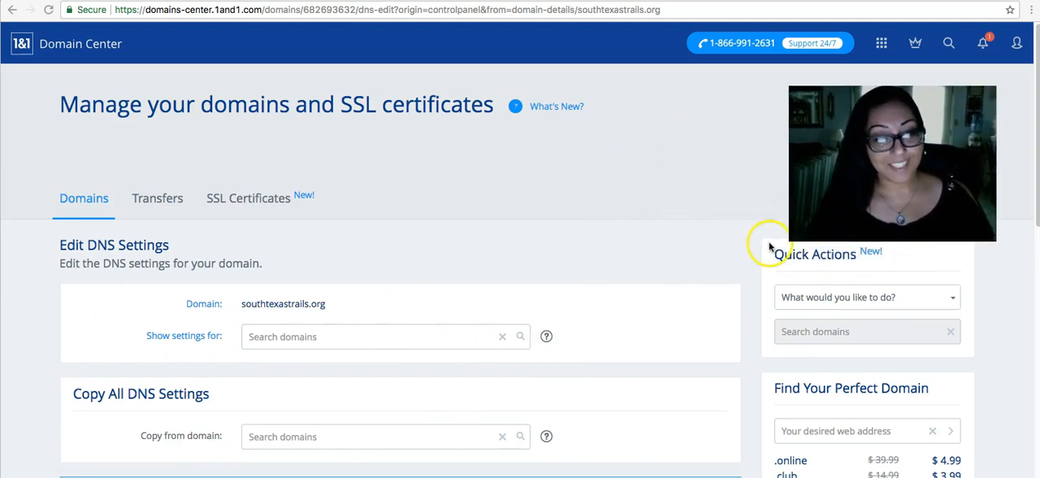
pyautogui.moveTo(504, 208)
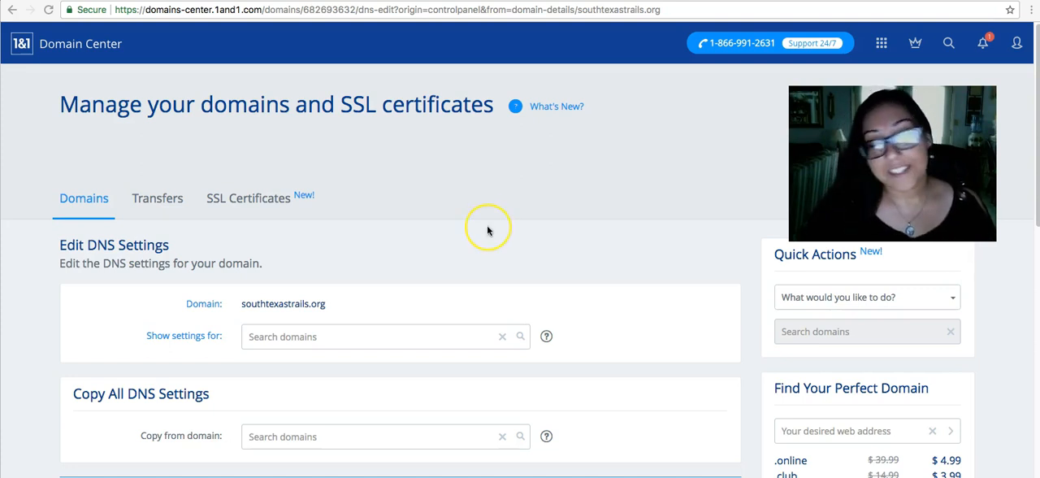
pyautogui.moveTo(478, 287)
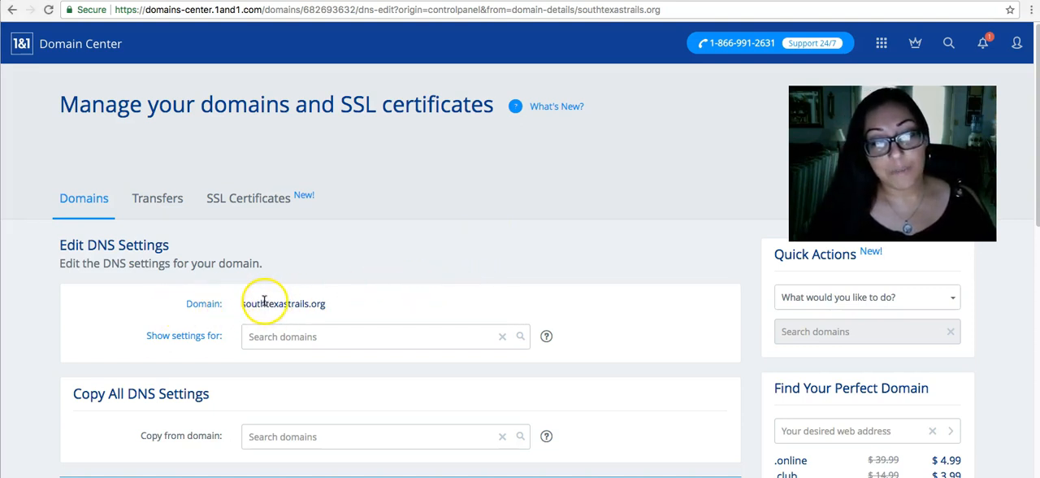
pyautogui.moveTo(338, 305)
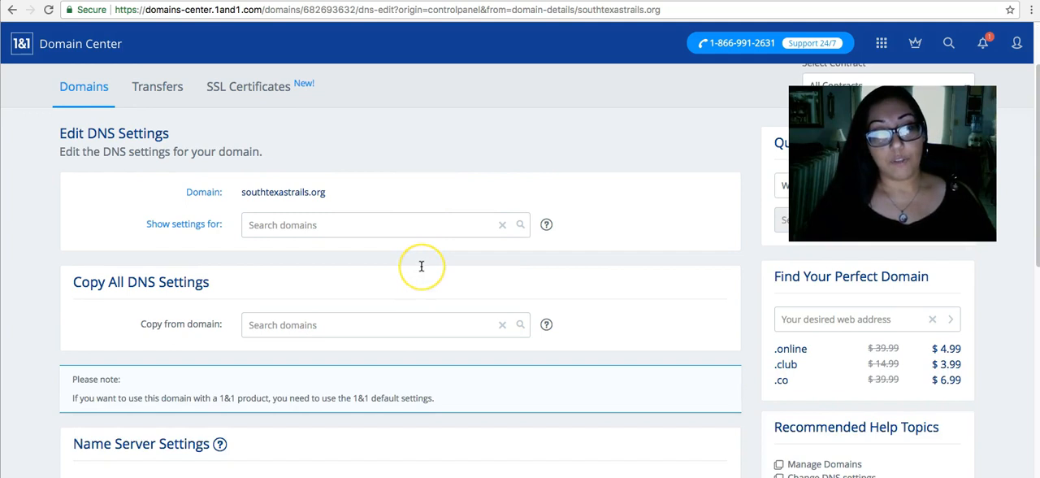
pyautogui.scroll(-3)
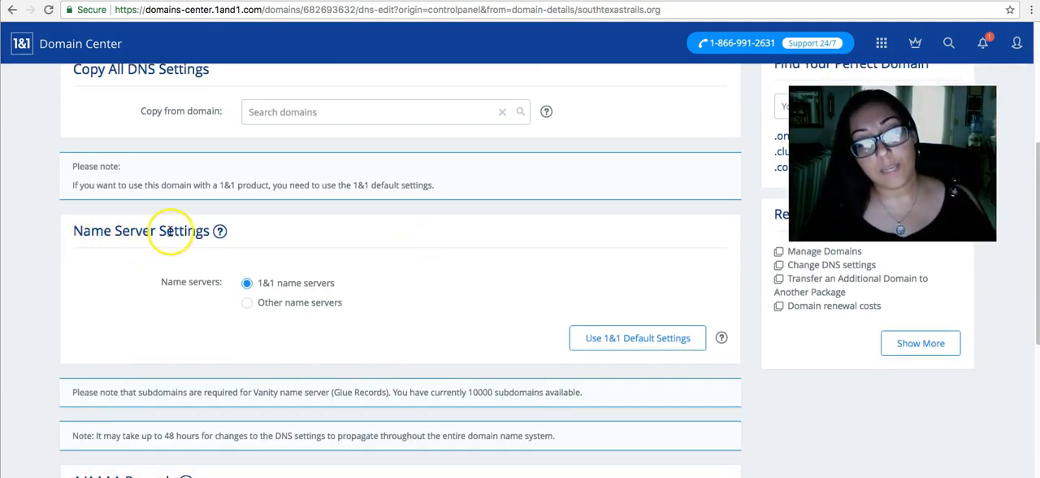
pyautogui.moveTo(258, 242)
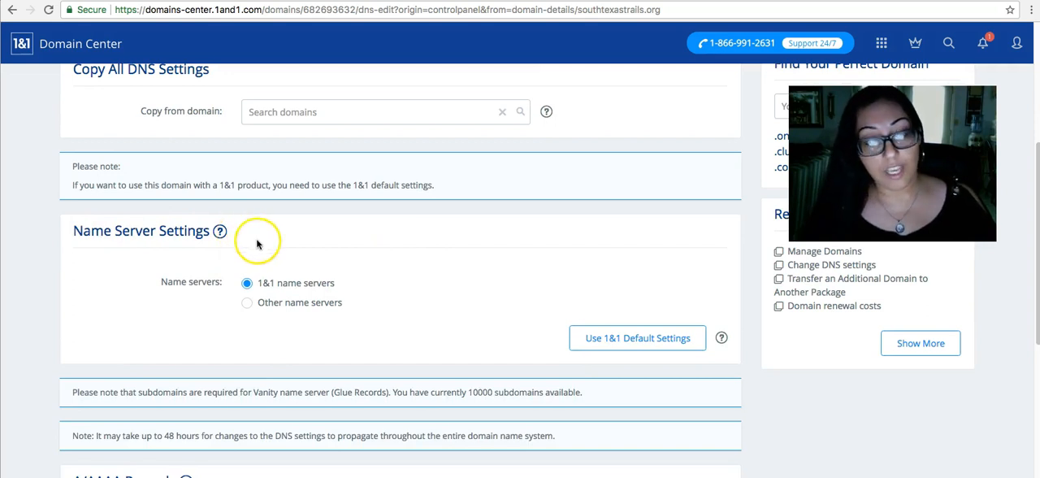
pyautogui.moveTo(325, 288)
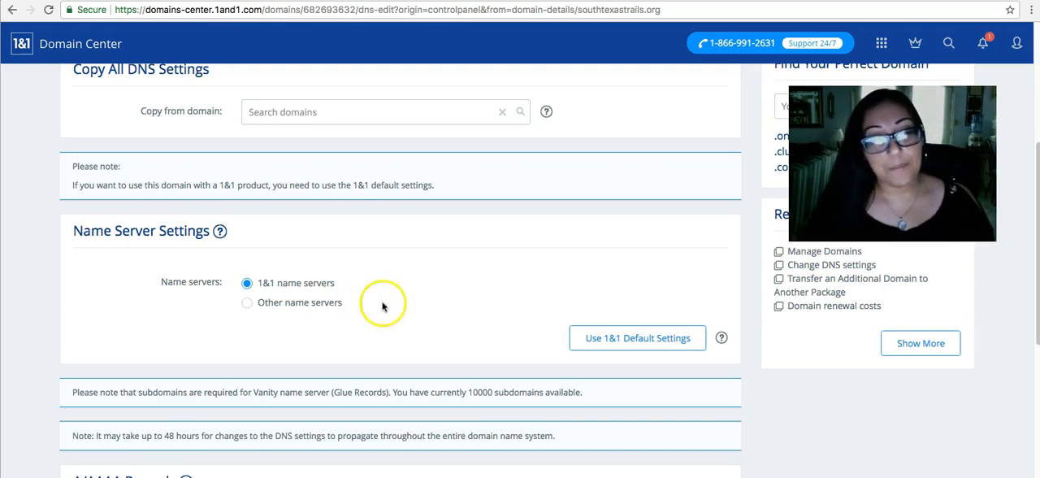
pyautogui.click(247, 302)
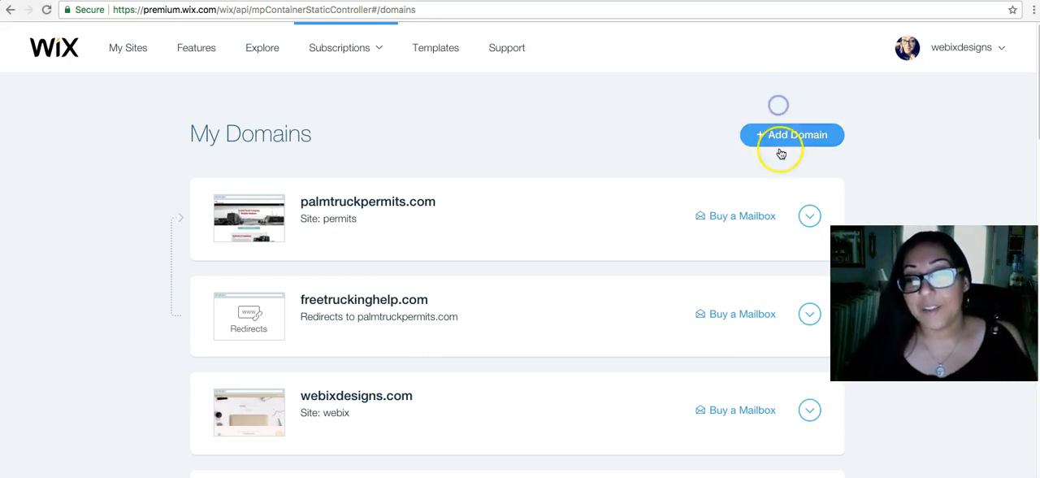
# Bring up the Add Domain options on Wix My Domains.
pyautogui.click(791, 135)
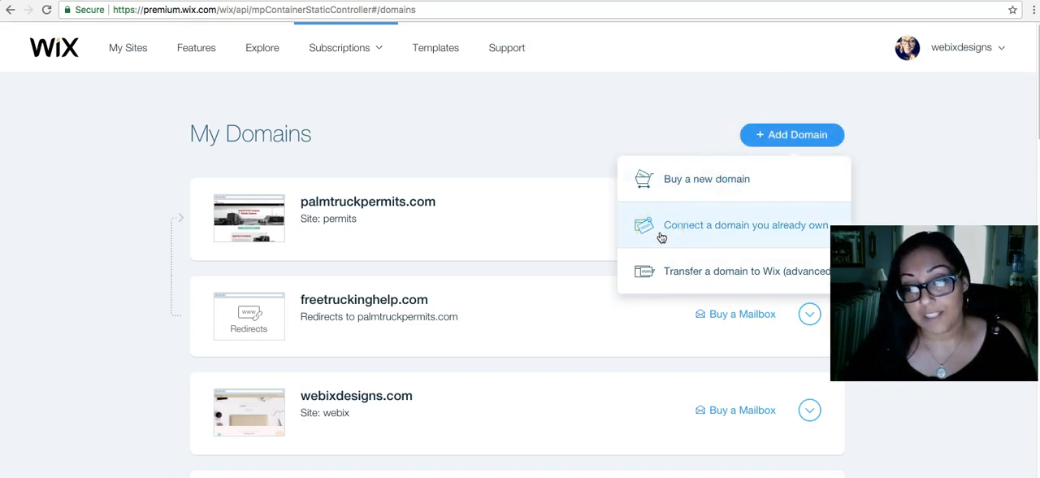
# Choose 'Connect a domain you already own' and scroll to the southtexastrails site choice.
pyautogui.click(744, 225)
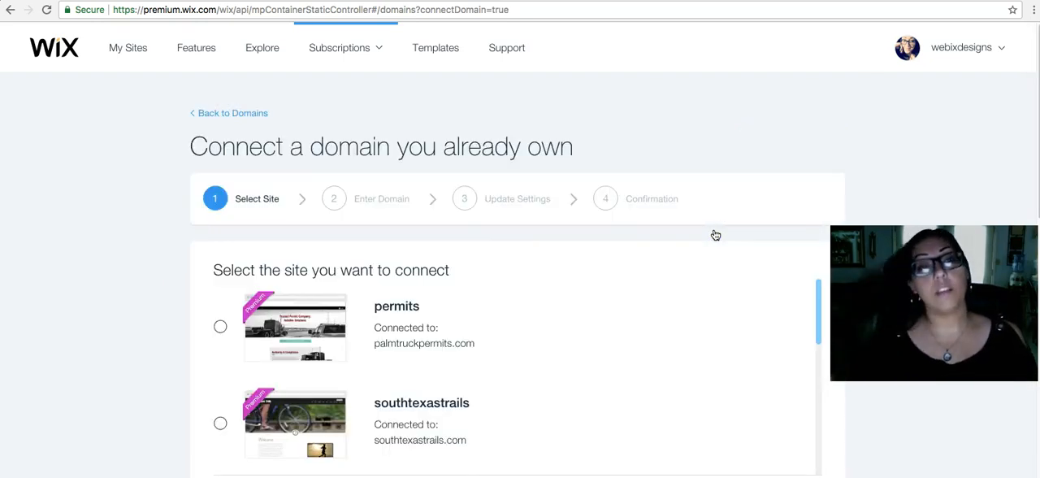
pyautogui.moveTo(333, 292)
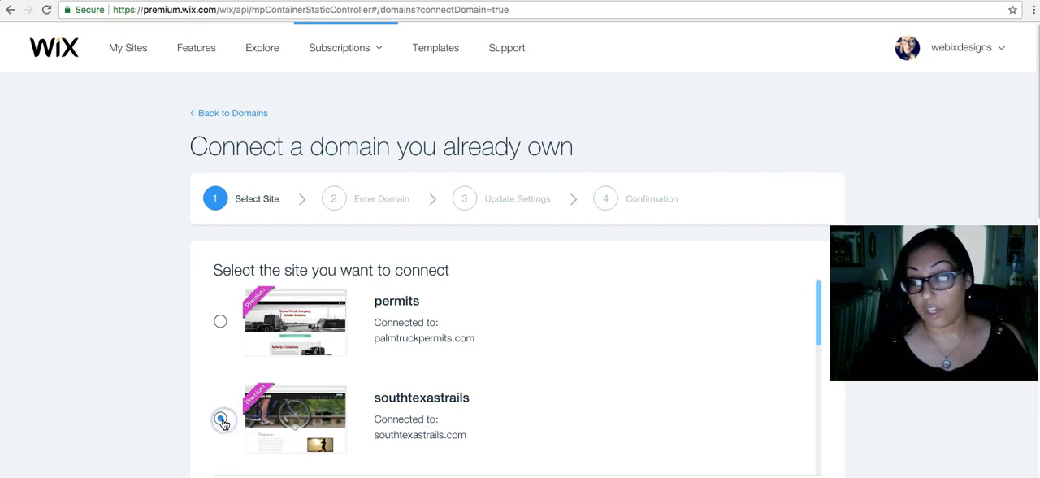
pyautogui.scroll(-3)
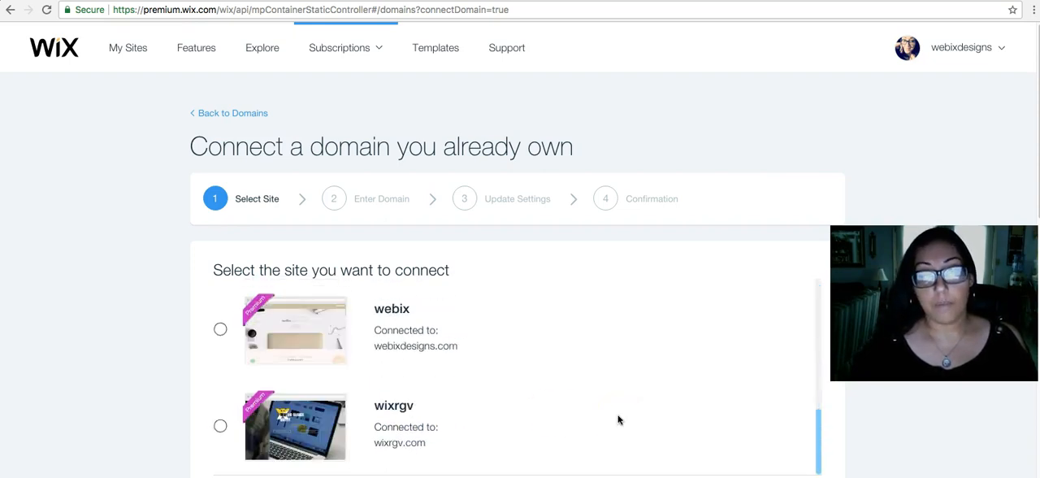
pyautogui.scroll(-3)
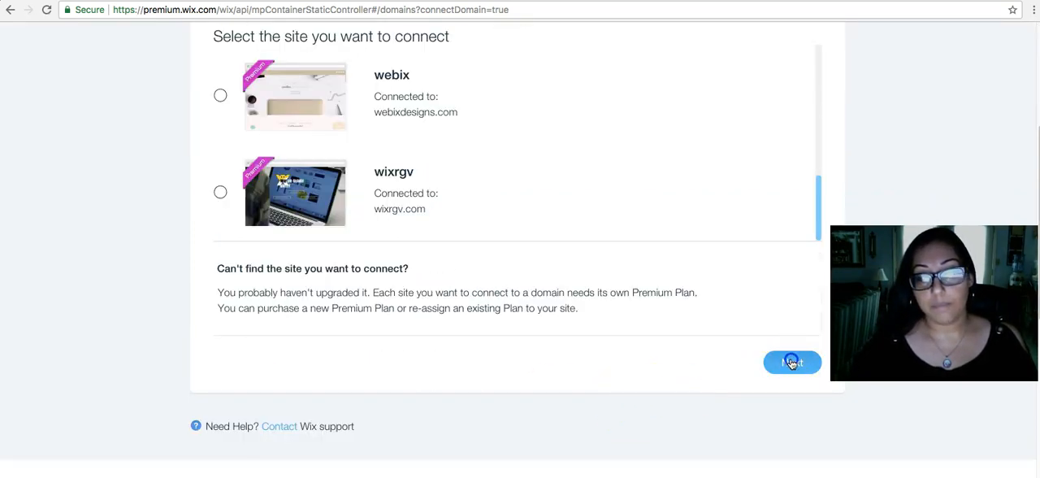
# Enter southtexastrails.org as the domain and choose 1and1 as the seller.
pyautogui.click(793, 361)
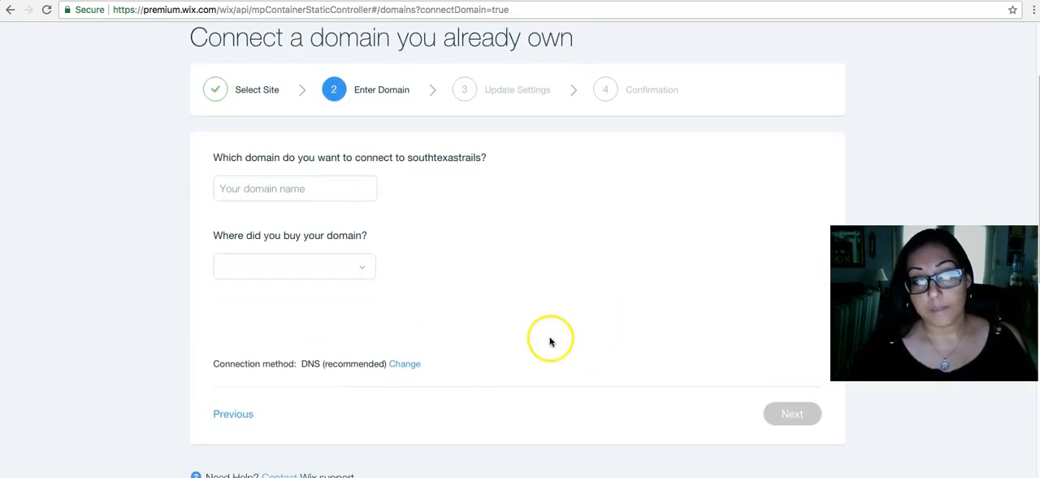
pyautogui.click(296, 188)
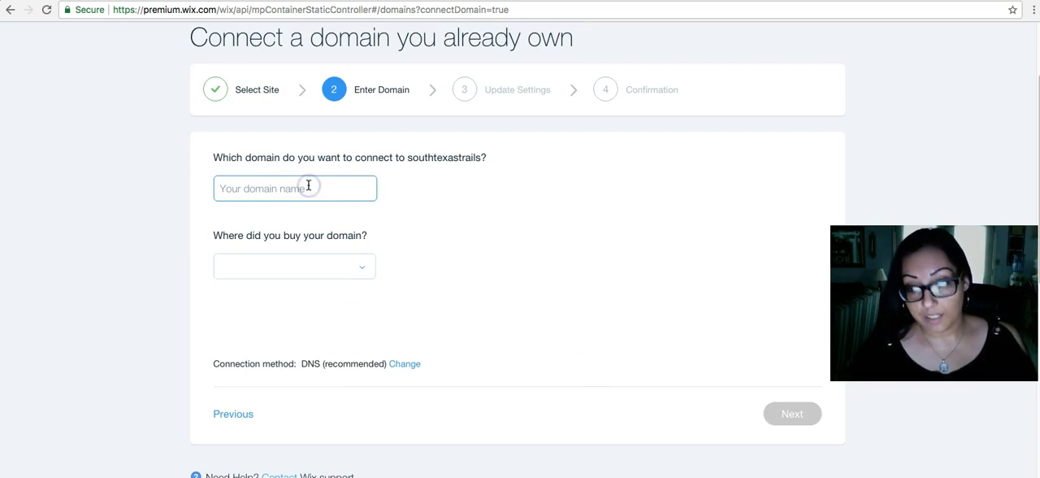
pyautogui.write('southtexastrails')
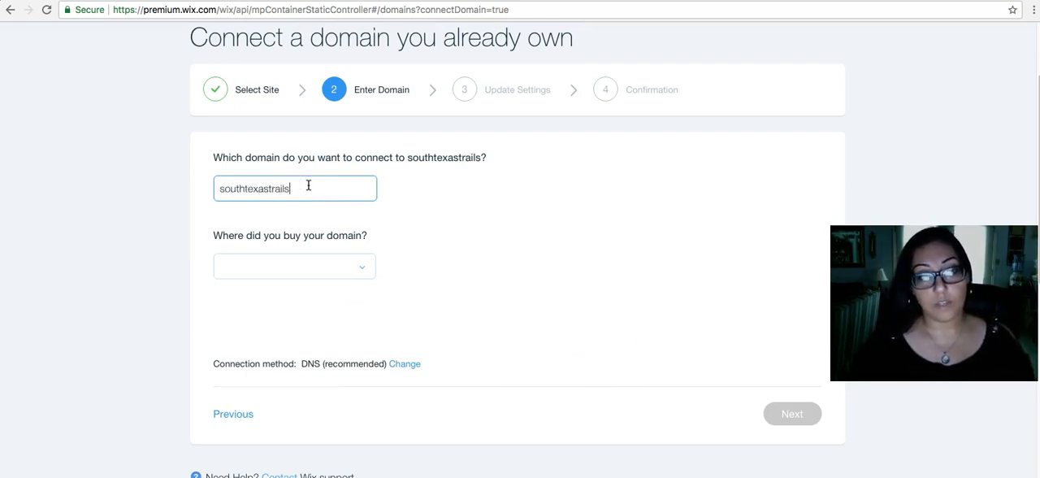
pyautogui.write('.org')
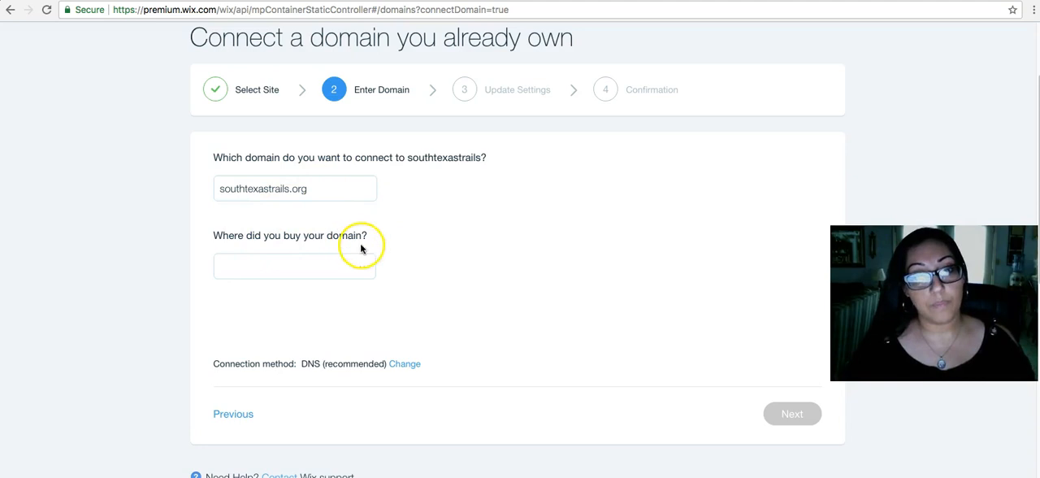
pyautogui.click(294, 267)
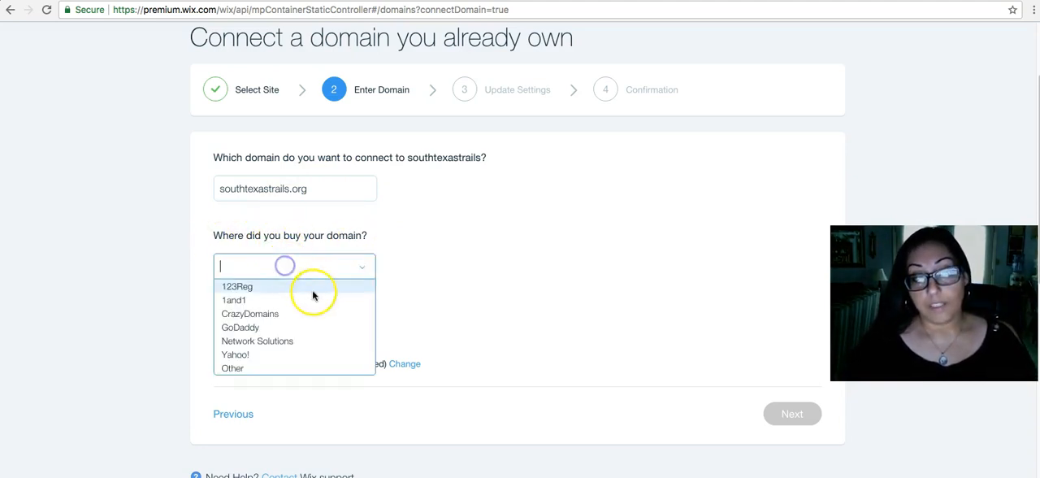
pyautogui.click(234, 299)
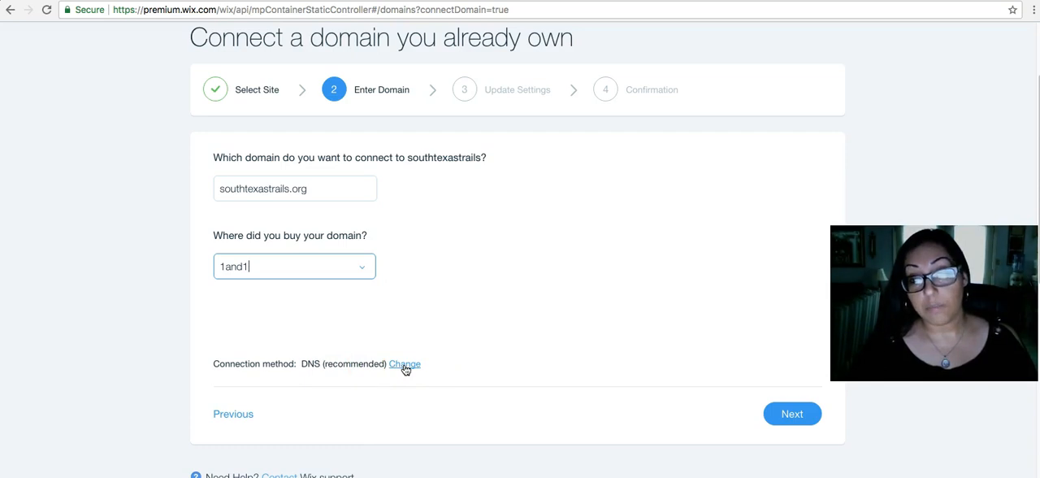
pyautogui.click(791, 412)
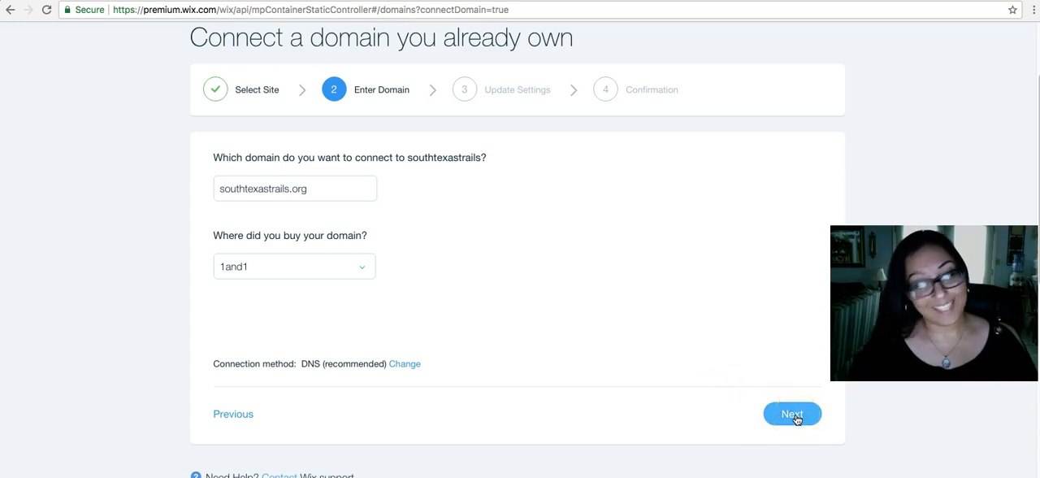
# Advance to the name server step and select ns12.wixdns.net for copying.
pyautogui.click(791, 412)
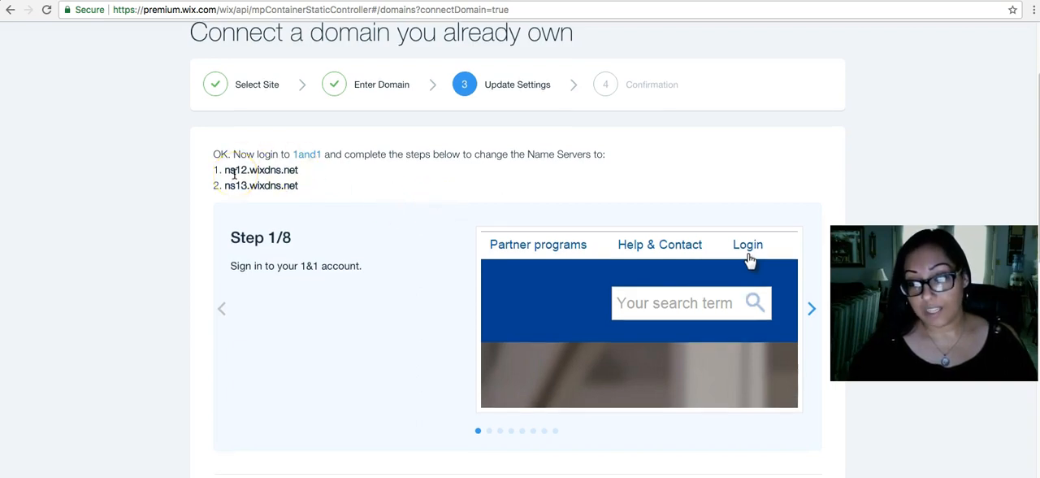
pyautogui.doubleClick(269, 169)
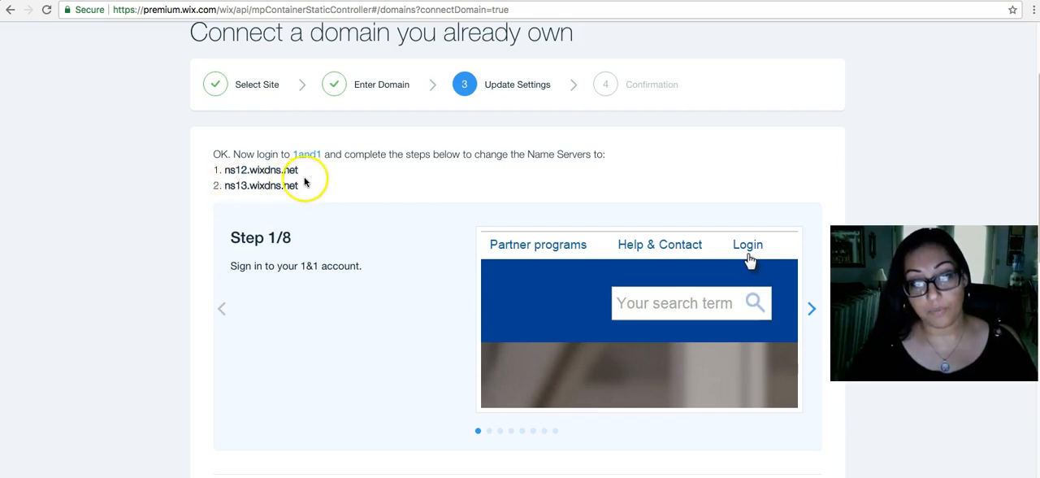
pyautogui.doubleClick(256, 169)
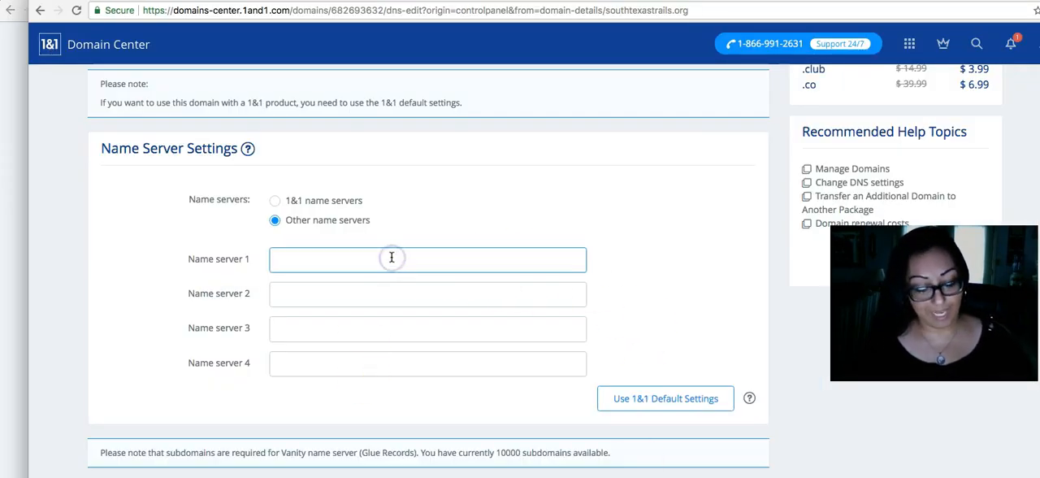
# Enter ns12.wixdns.net and ns13.wixdns.net as Name server 1 and 2 for southtexastrails.org.
pyautogui.write('ns12.wixdns.net')
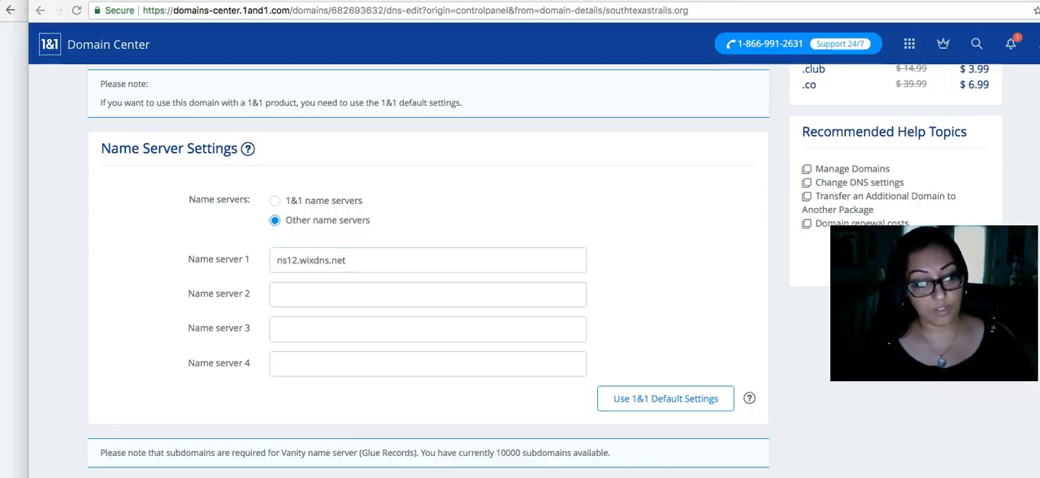
pyautogui.write('ns13.wixdns.net')
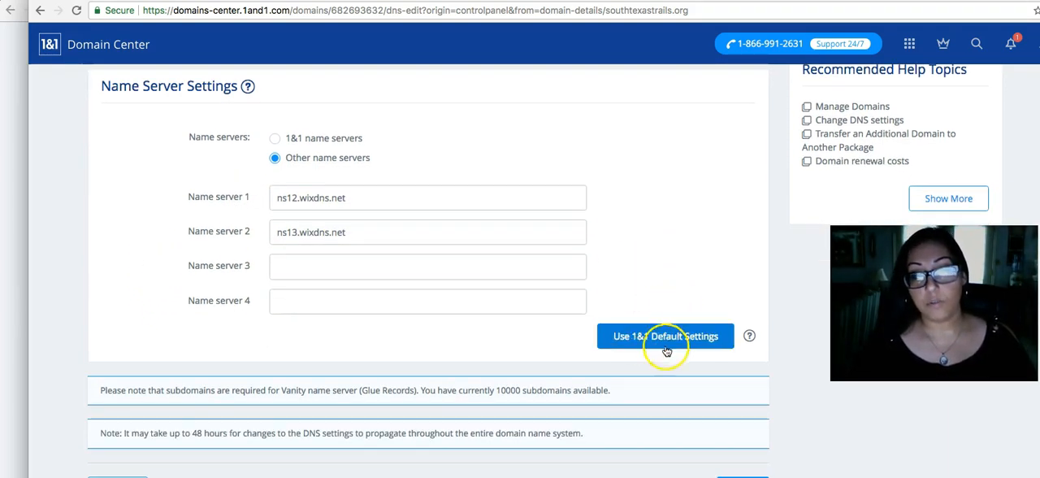
pyautogui.moveTo(572, 217)
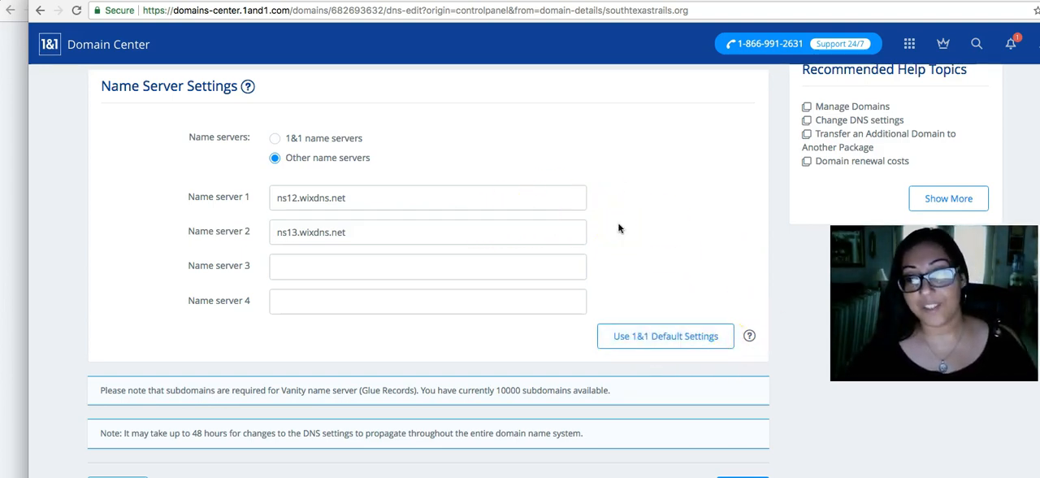
pyautogui.scroll(-3)
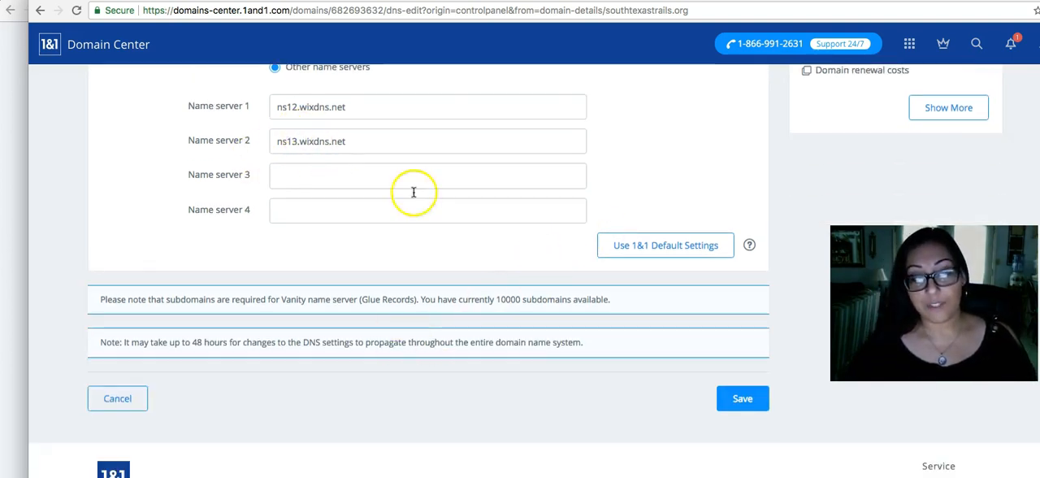
# Save the name servers, confirm the Edit DNS Settings prompt and dismiss the success notice.
pyautogui.click(740, 398)
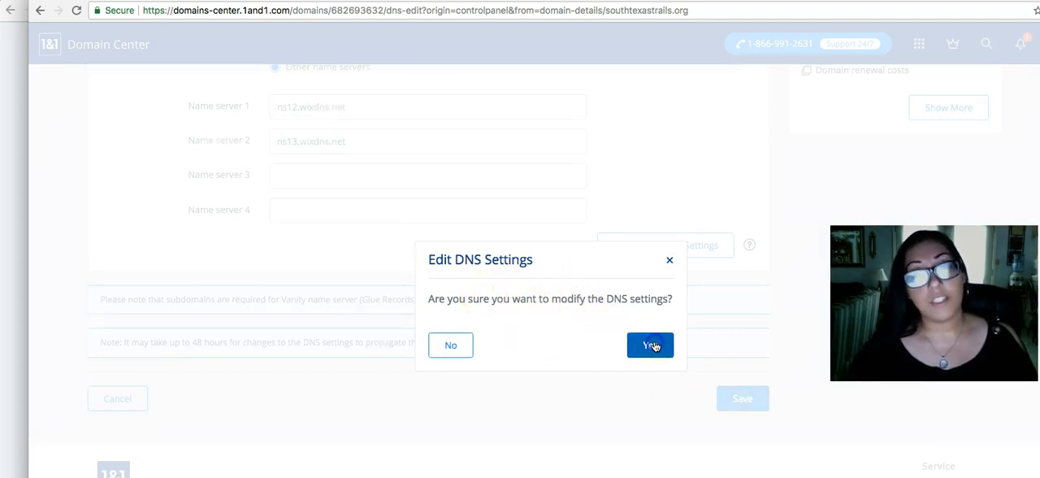
pyautogui.click(650, 345)
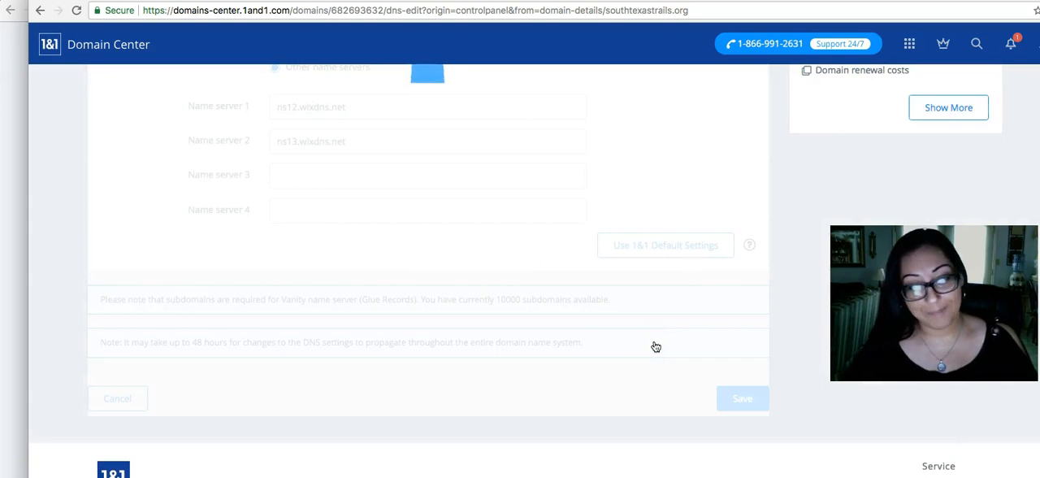
pyautogui.click(740, 398)
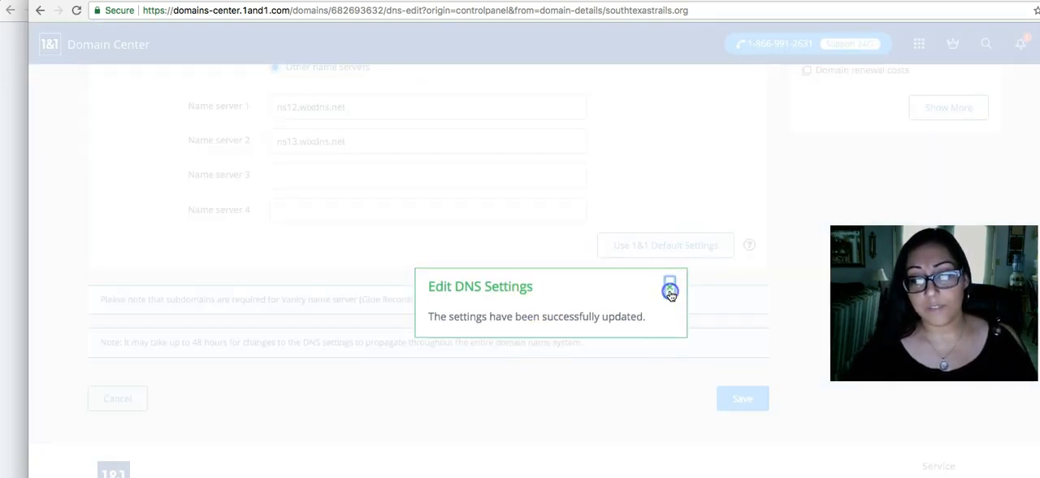
pyautogui.click(669, 288)
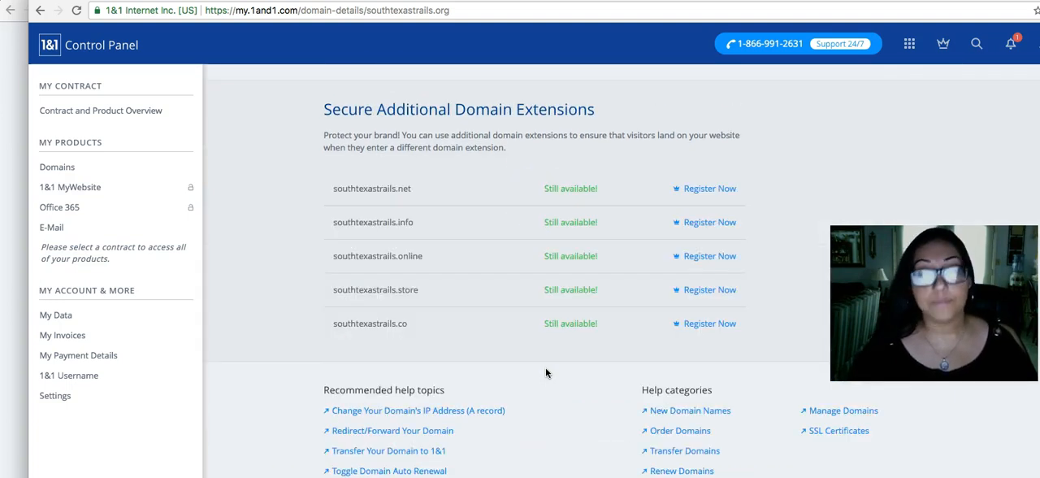
pyautogui.moveTo(660, 302)
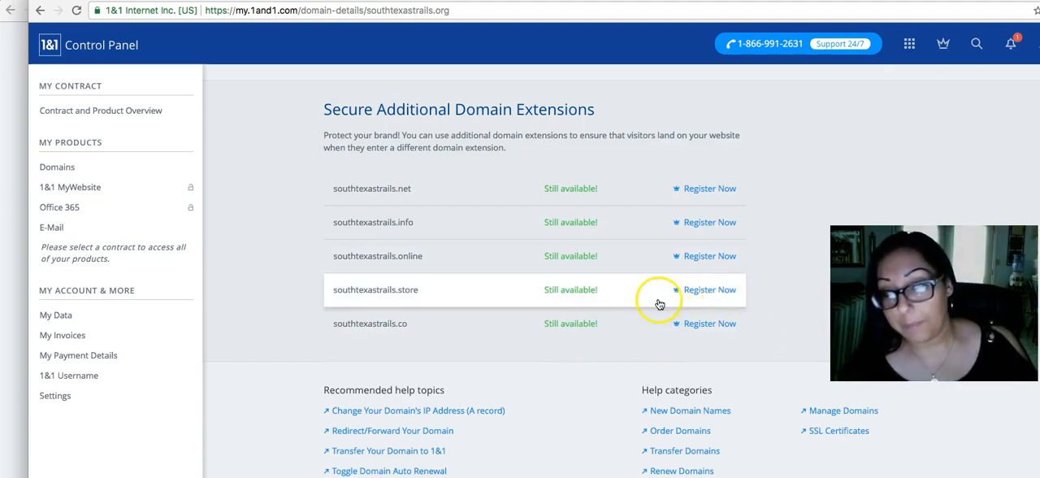
pyautogui.moveTo(442, 227)
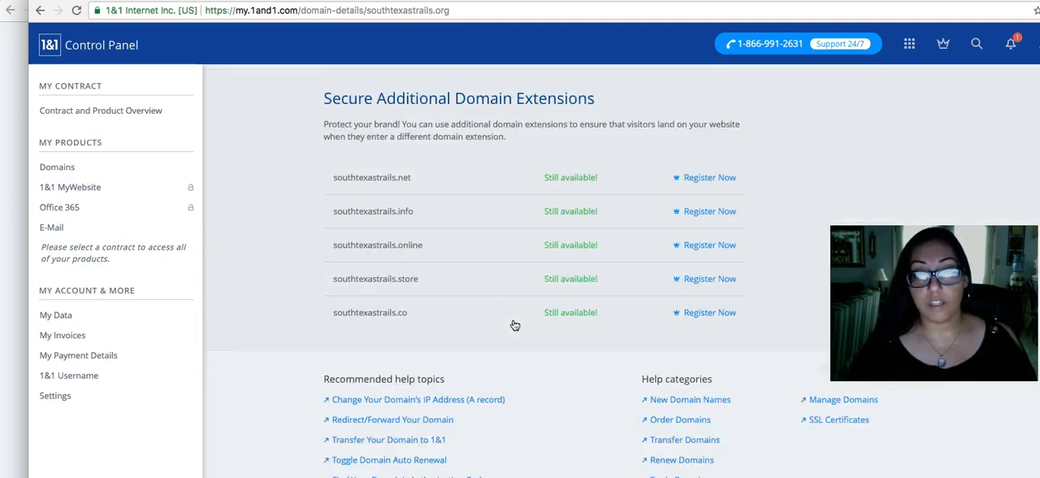
pyautogui.scroll(-3)
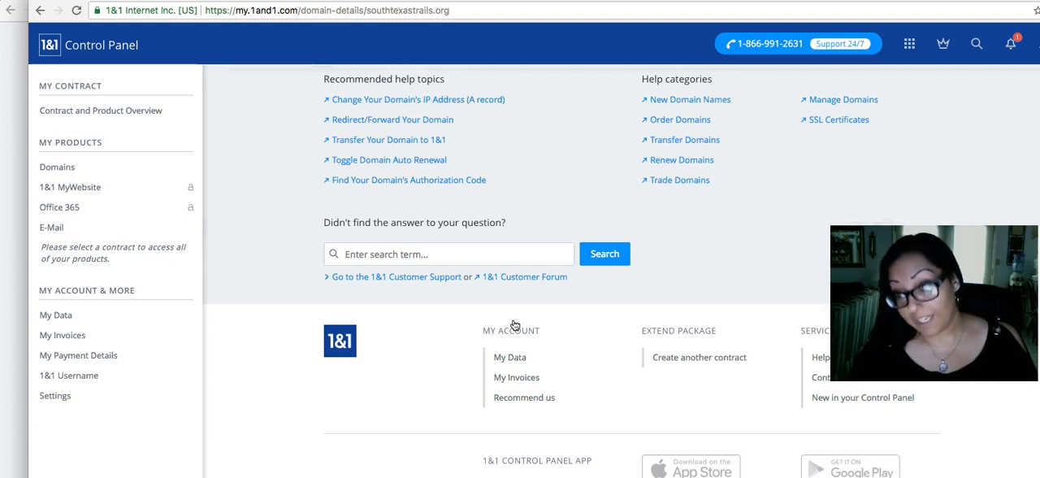
pyautogui.moveTo(112, 179)
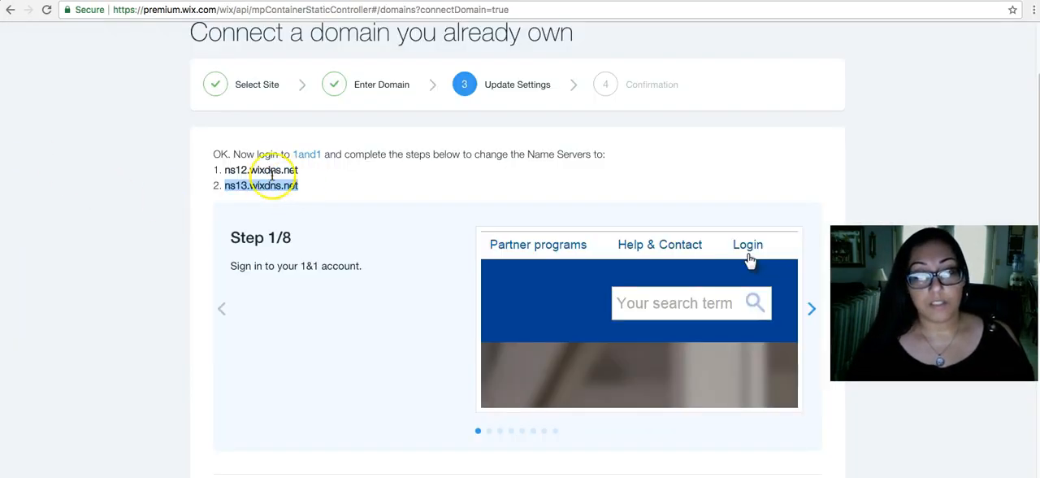
# Step through the 1&1 instructions carousel to step 8 of 8 and continue with Next.
pyautogui.scroll(-3)
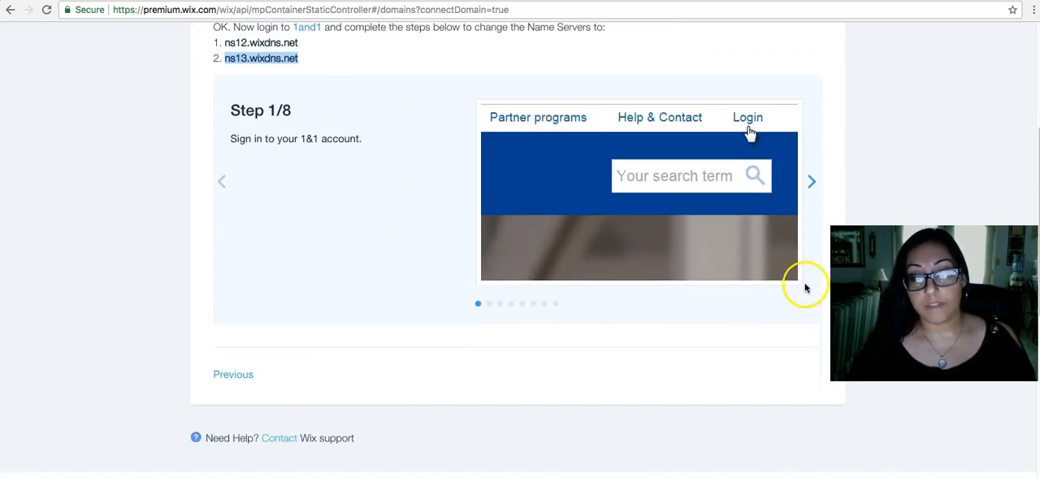
pyautogui.moveTo(572, 423)
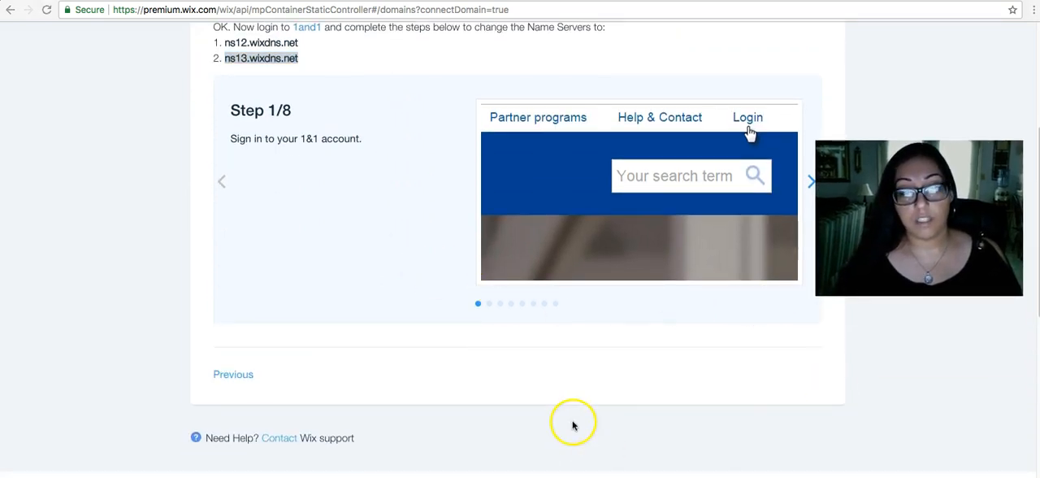
pyautogui.scroll(3)
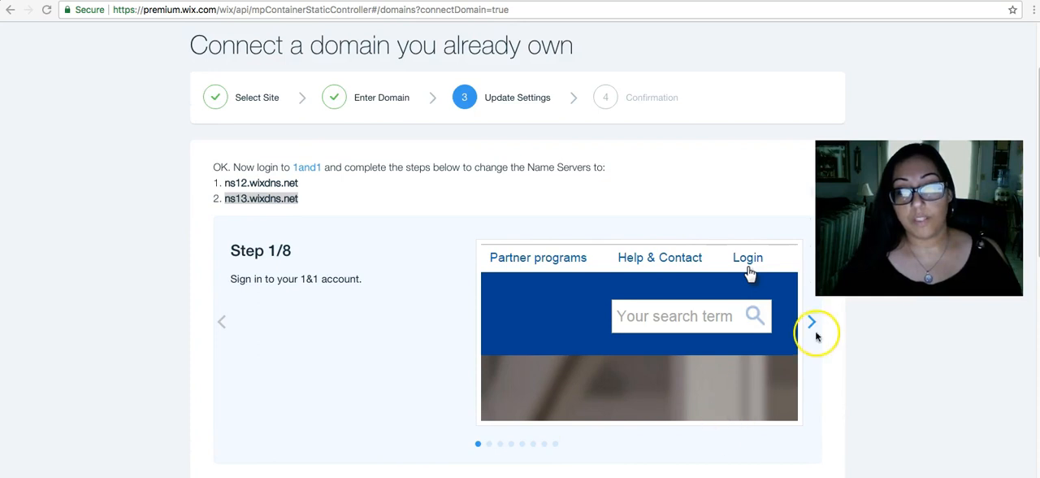
pyautogui.click(812, 322)
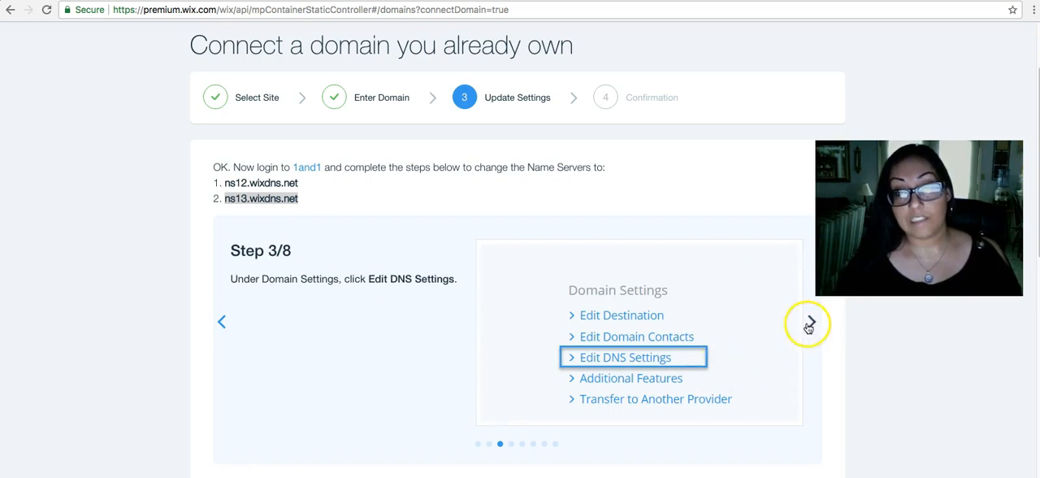
pyautogui.click(809, 321)
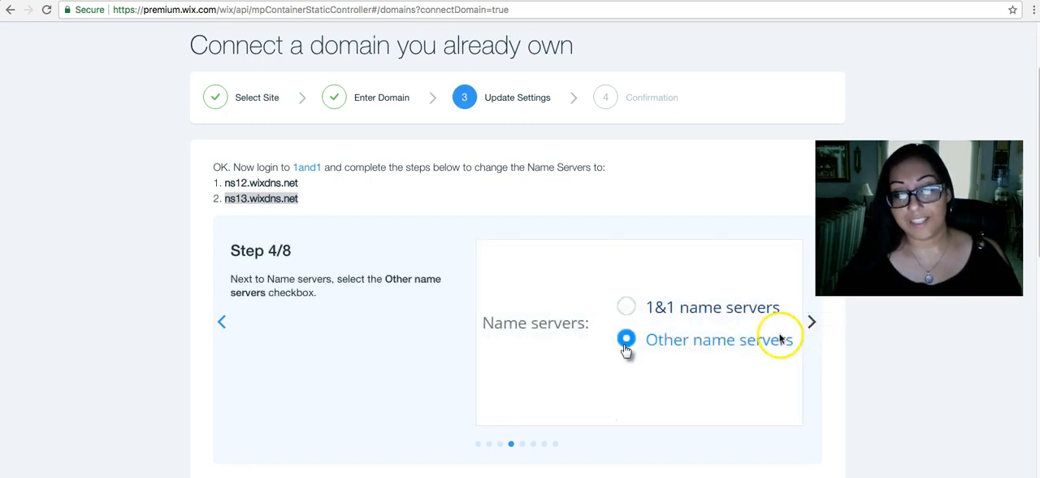
pyautogui.click(809, 322)
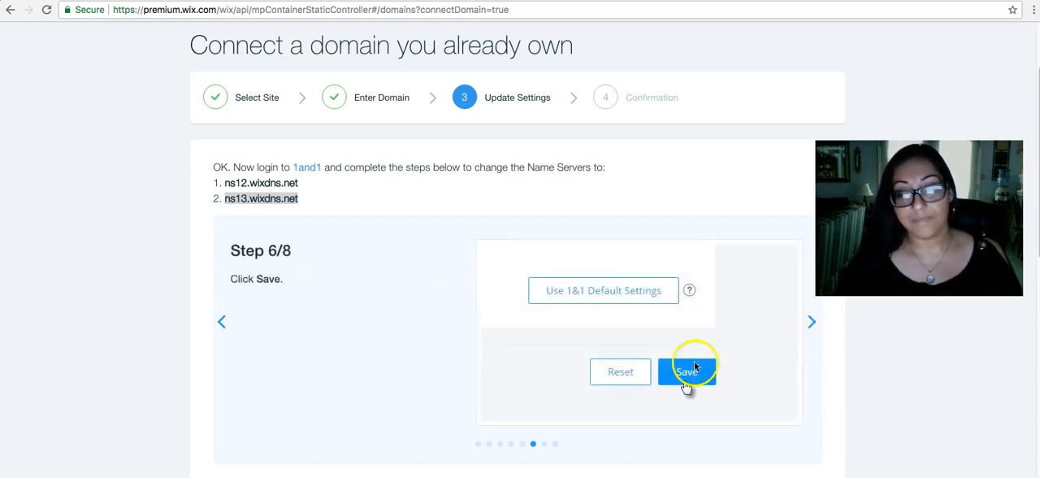
pyautogui.click(685, 370)
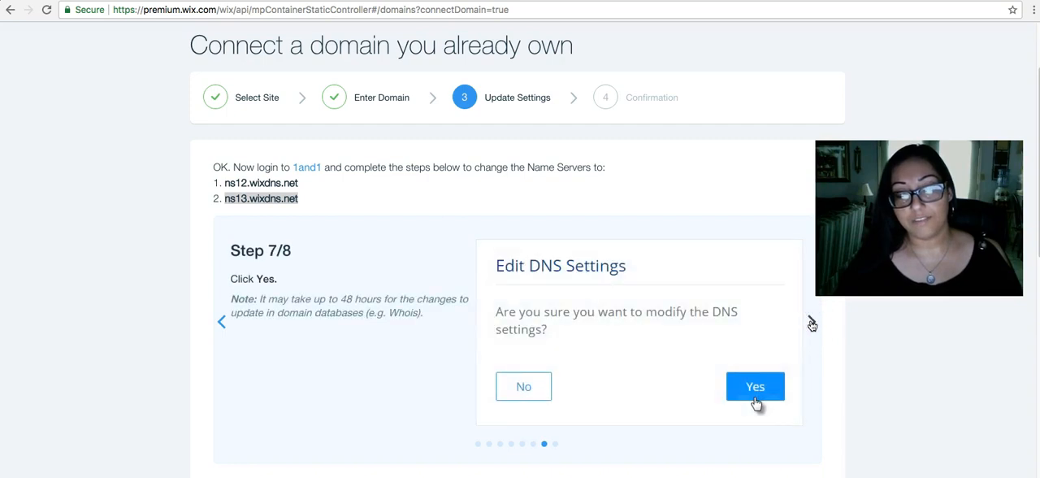
pyautogui.click(754, 387)
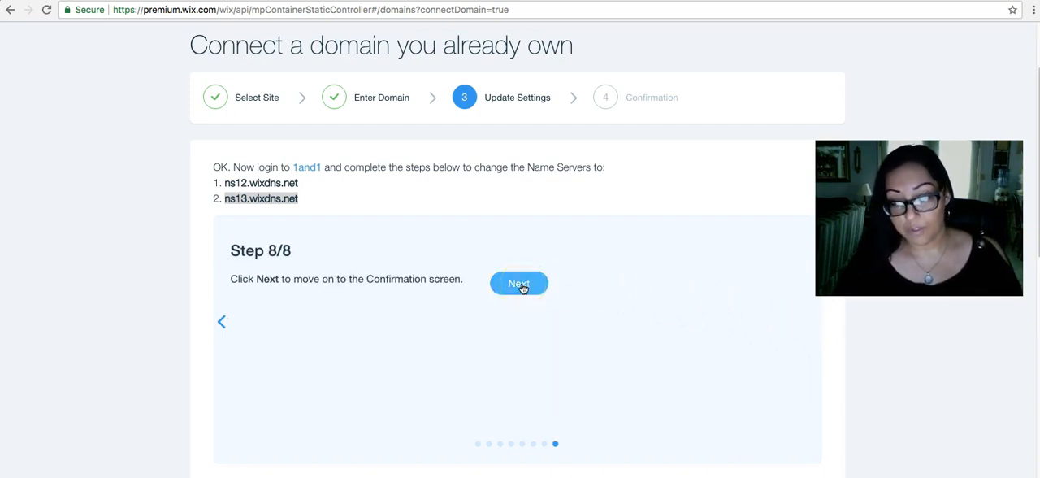
pyautogui.click(518, 282)
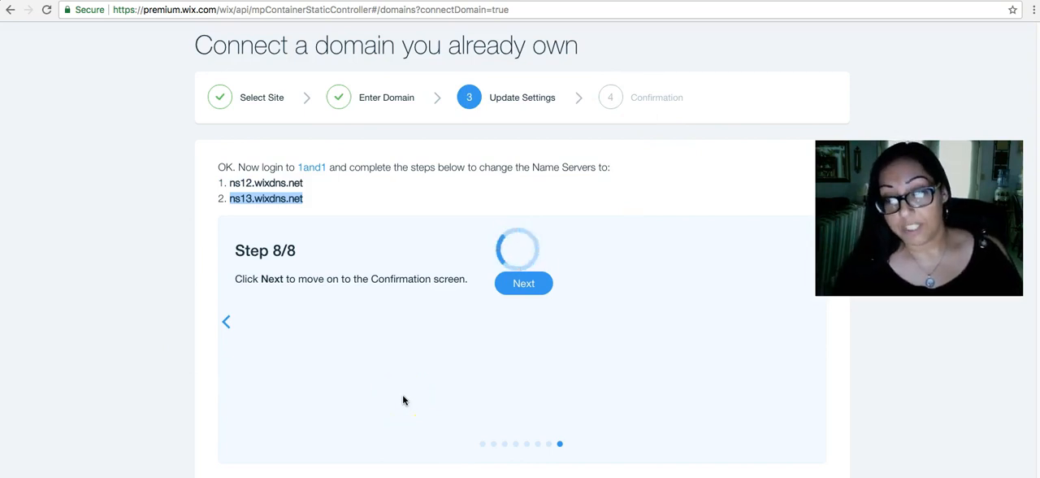
# Reach the Congratulations confirmation that southtexastrails.org connects within 48 hours.
pyautogui.click(523, 282)
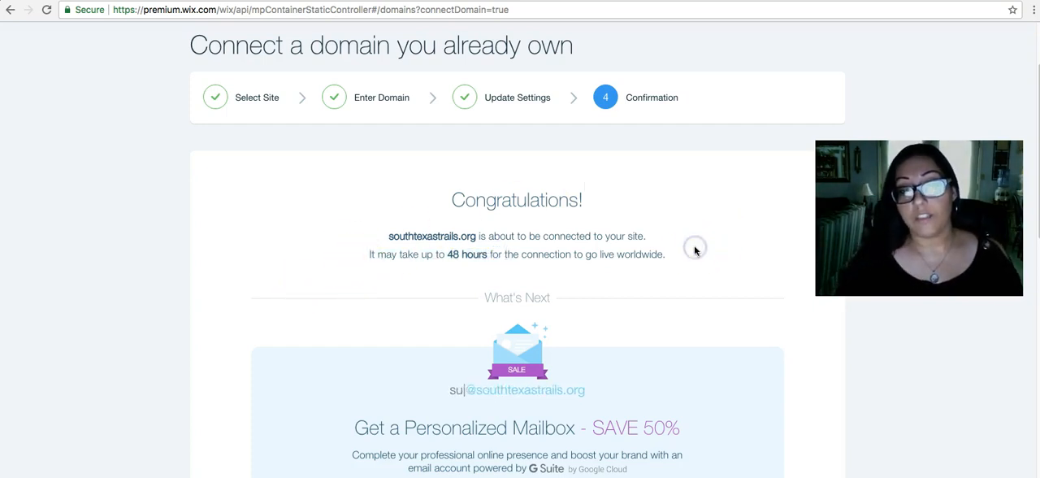
pyautogui.write('info')
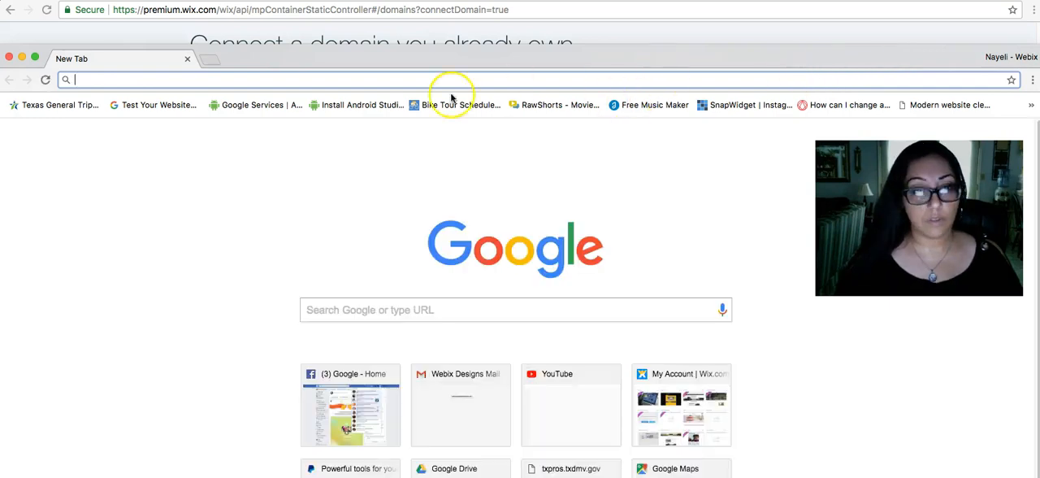
# Enter the southtexastrails address in a new tab to load the live South Texas Trails site.
pyautogui.write('southtexastrails.com')
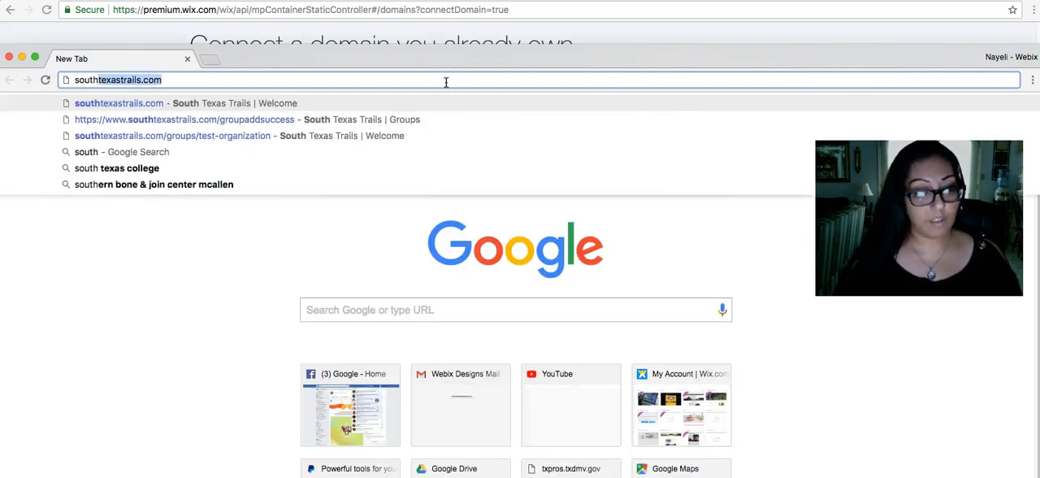
pyautogui.write('southtexastrails.or')
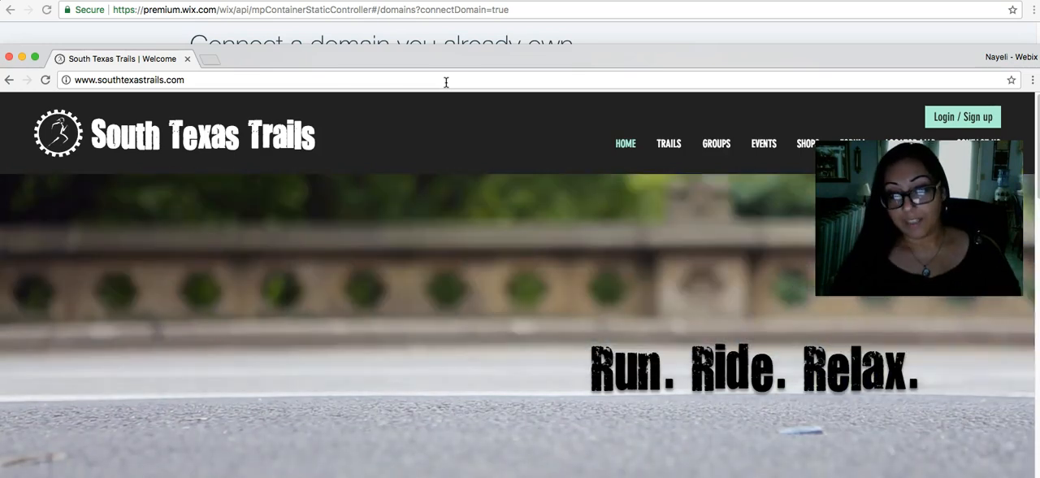
pyautogui.moveTo(510, 273)
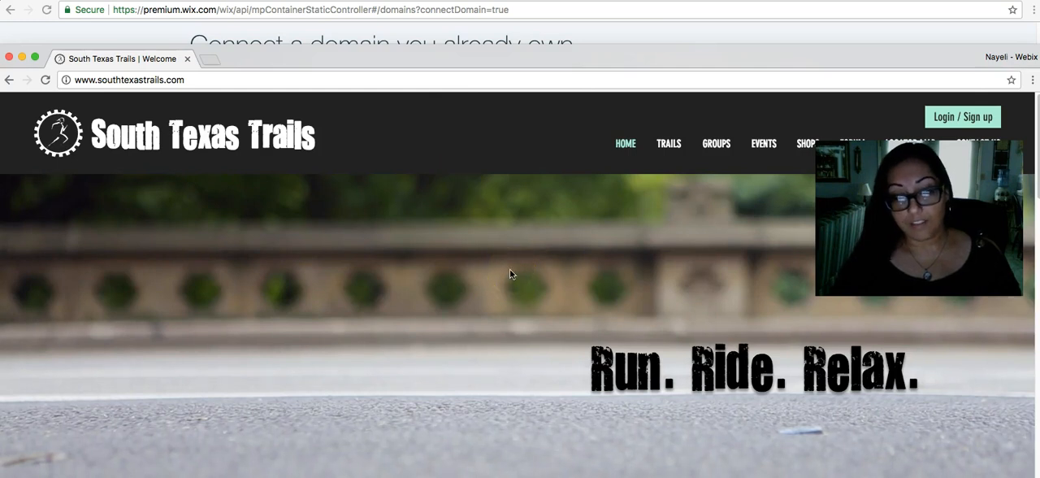